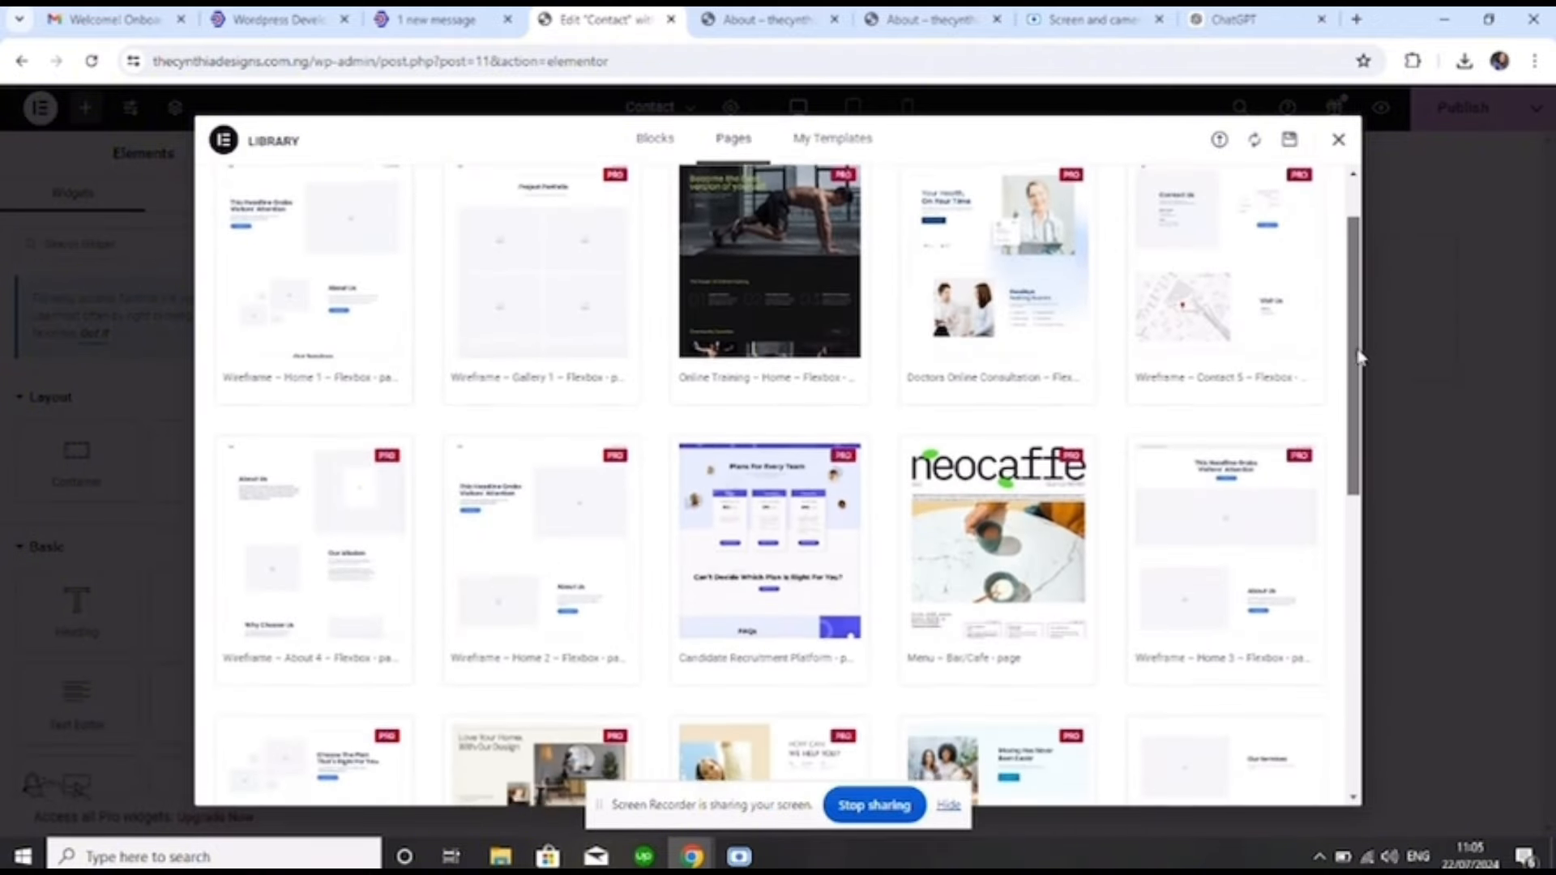
Insert the Contact wireframe template from the bottom of the Elementor Library Pages tab
{"action": "scroll", "scroll_direction": "down", "scroll_amount": 3}
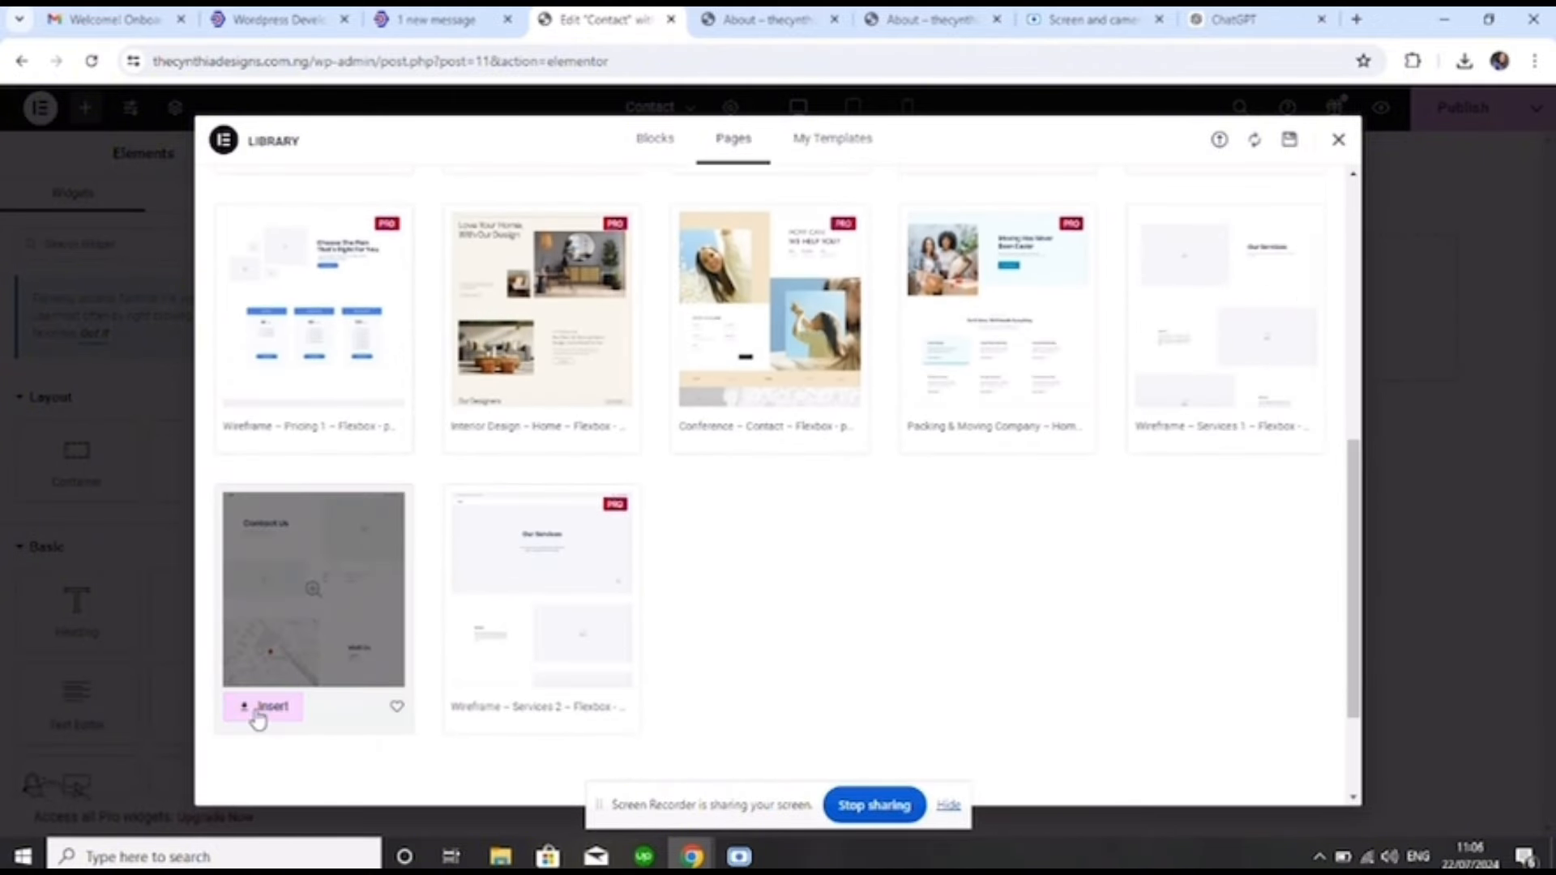
{"action": "left_click", "coordinate": [264, 705]}
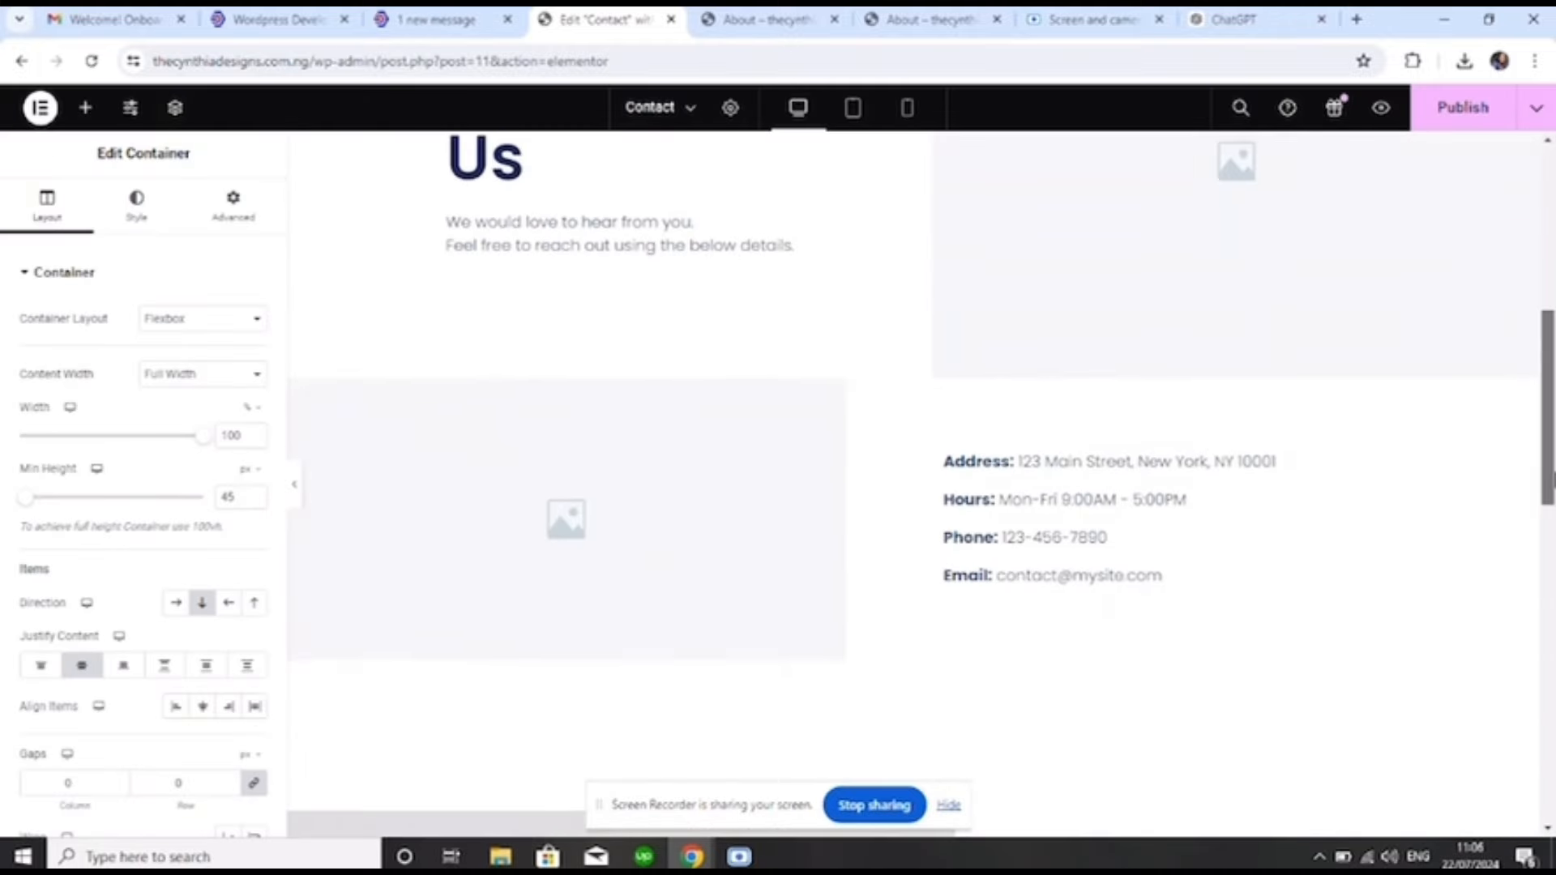
{"action": "scroll", "scroll_direction": "down", "scroll_amount": 3}
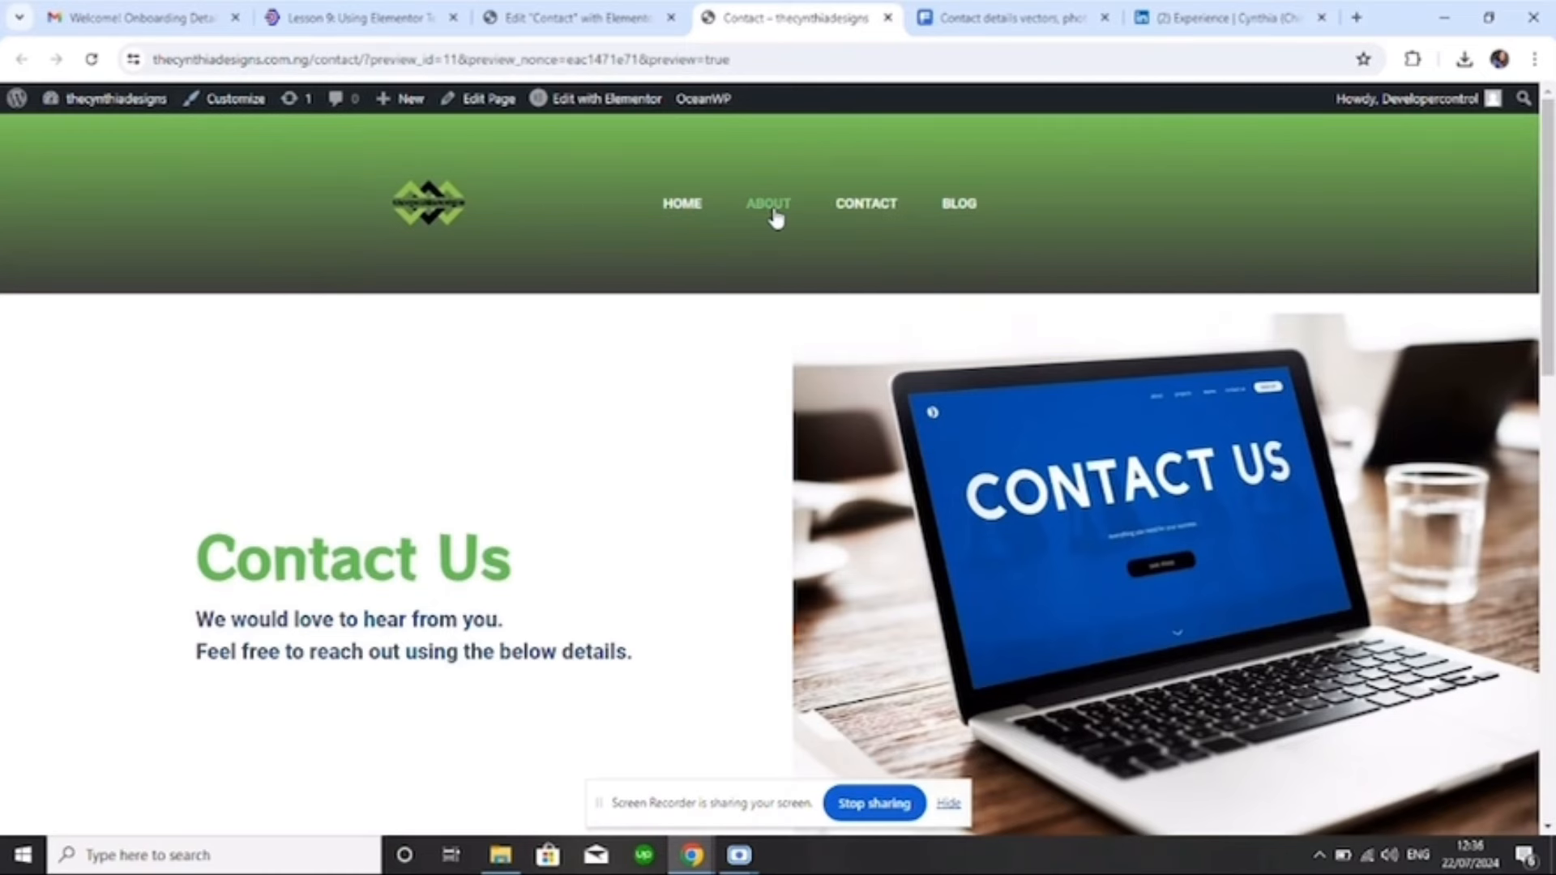
Preview the About and Home pages on the live site, then return to the Contact editor
{"action": "left_click", "coordinate": [768, 204]}
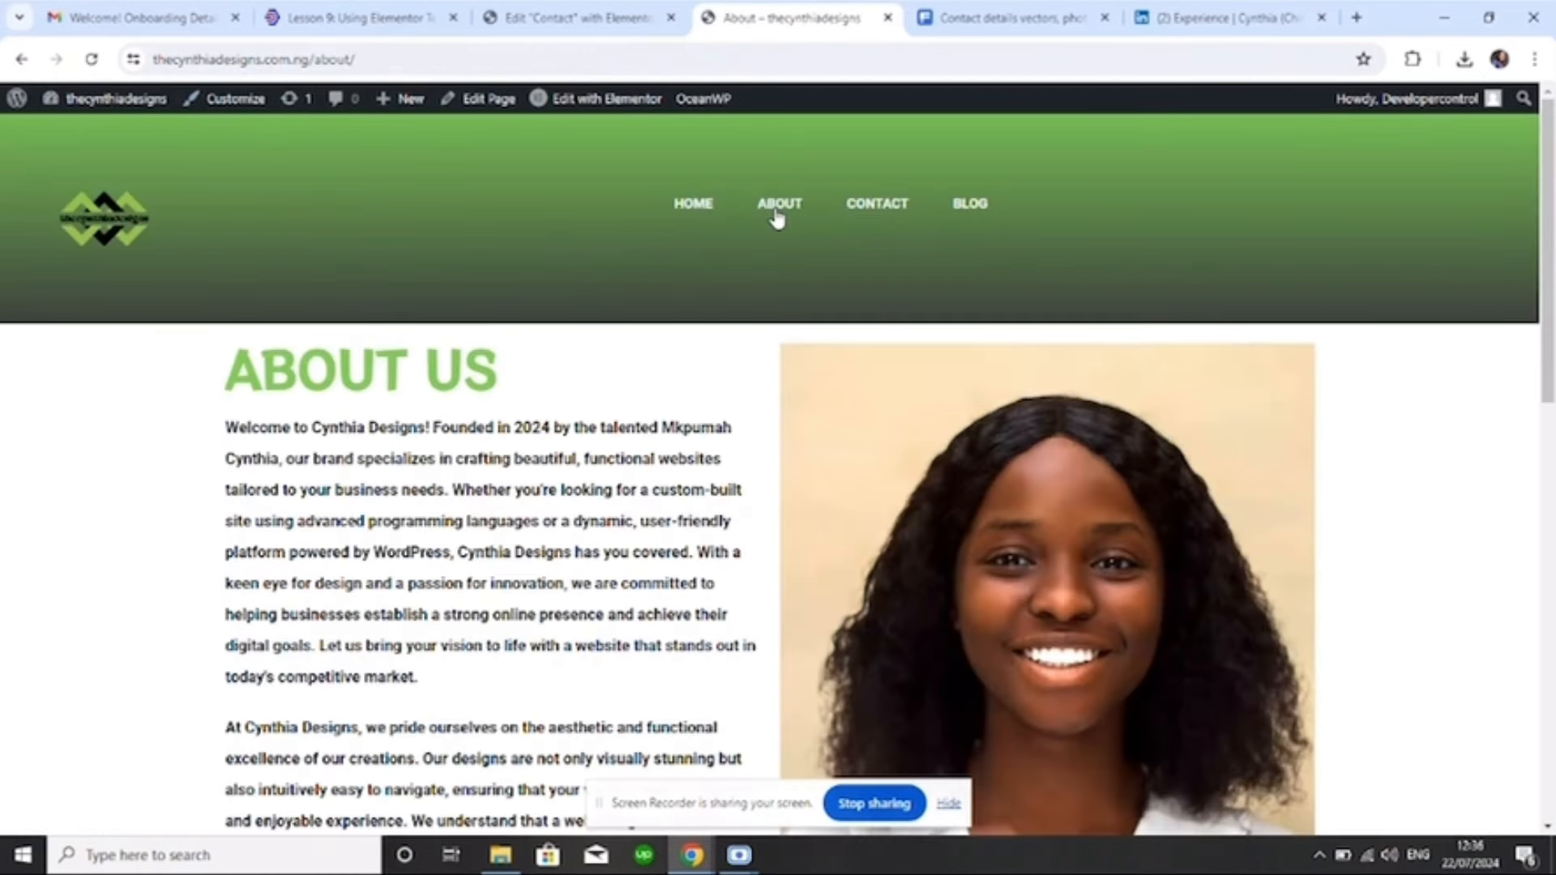
{"action": "left_click", "coordinate": [692, 203]}
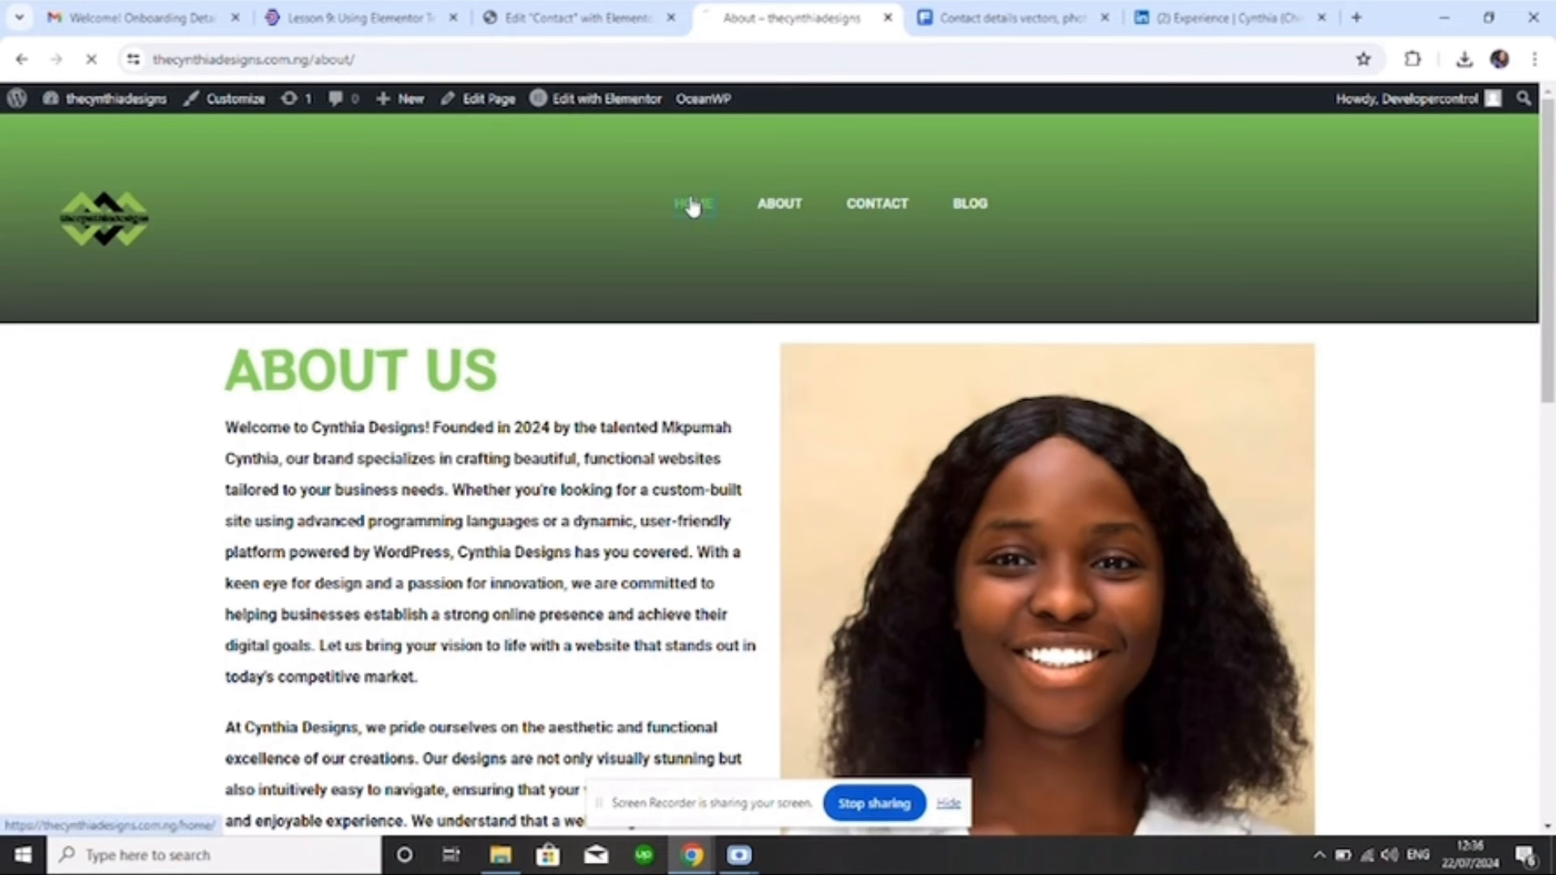
{"action": "left_click", "coordinate": [694, 203]}
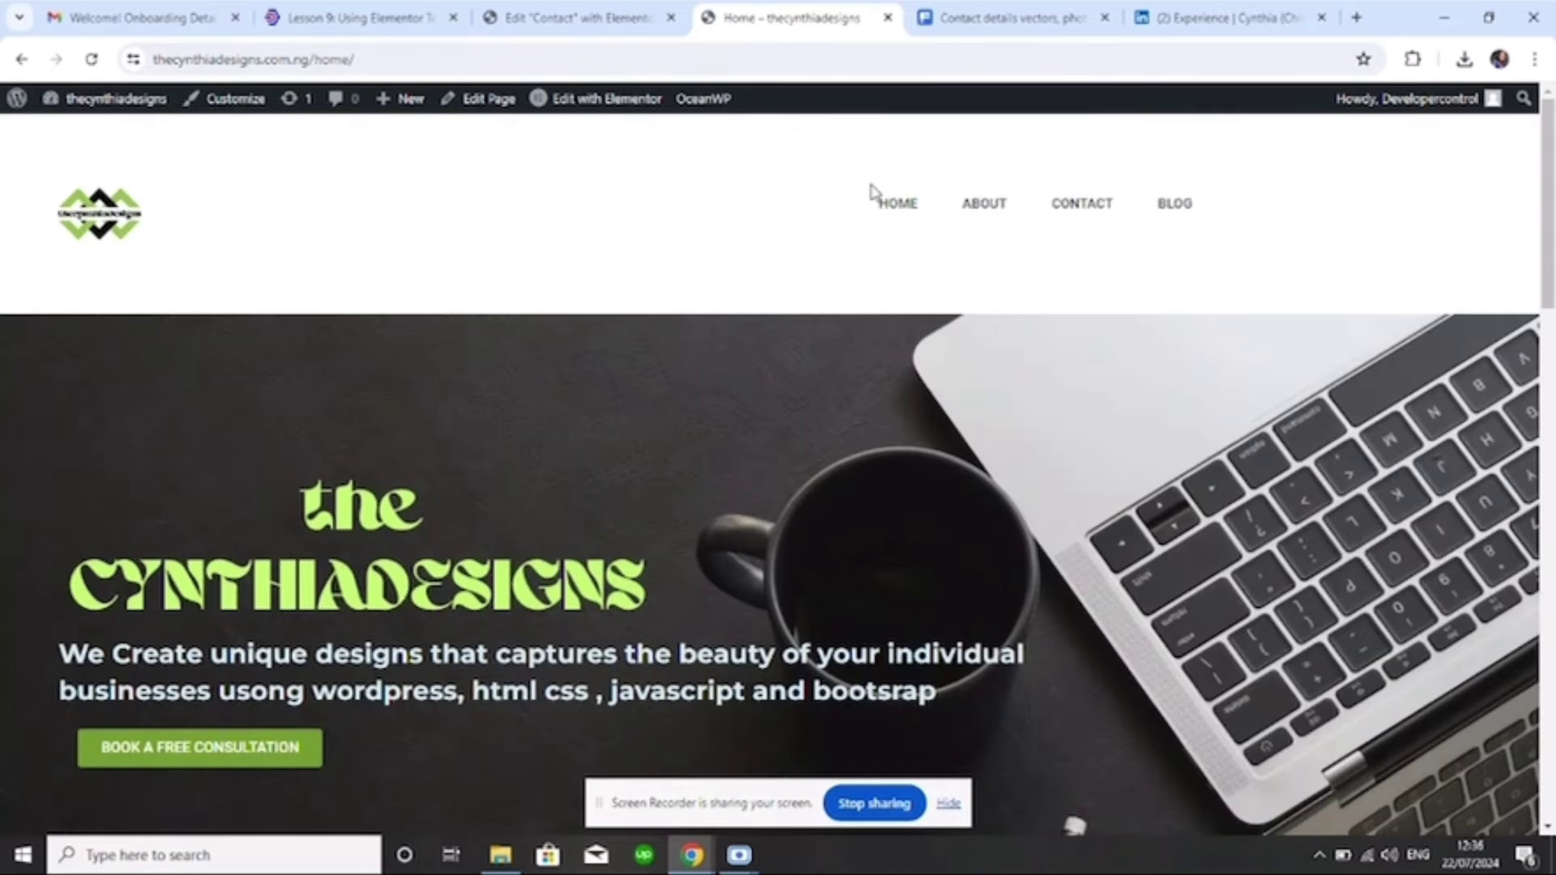
{"action": "mouse_move", "coordinate": [896, 213]}
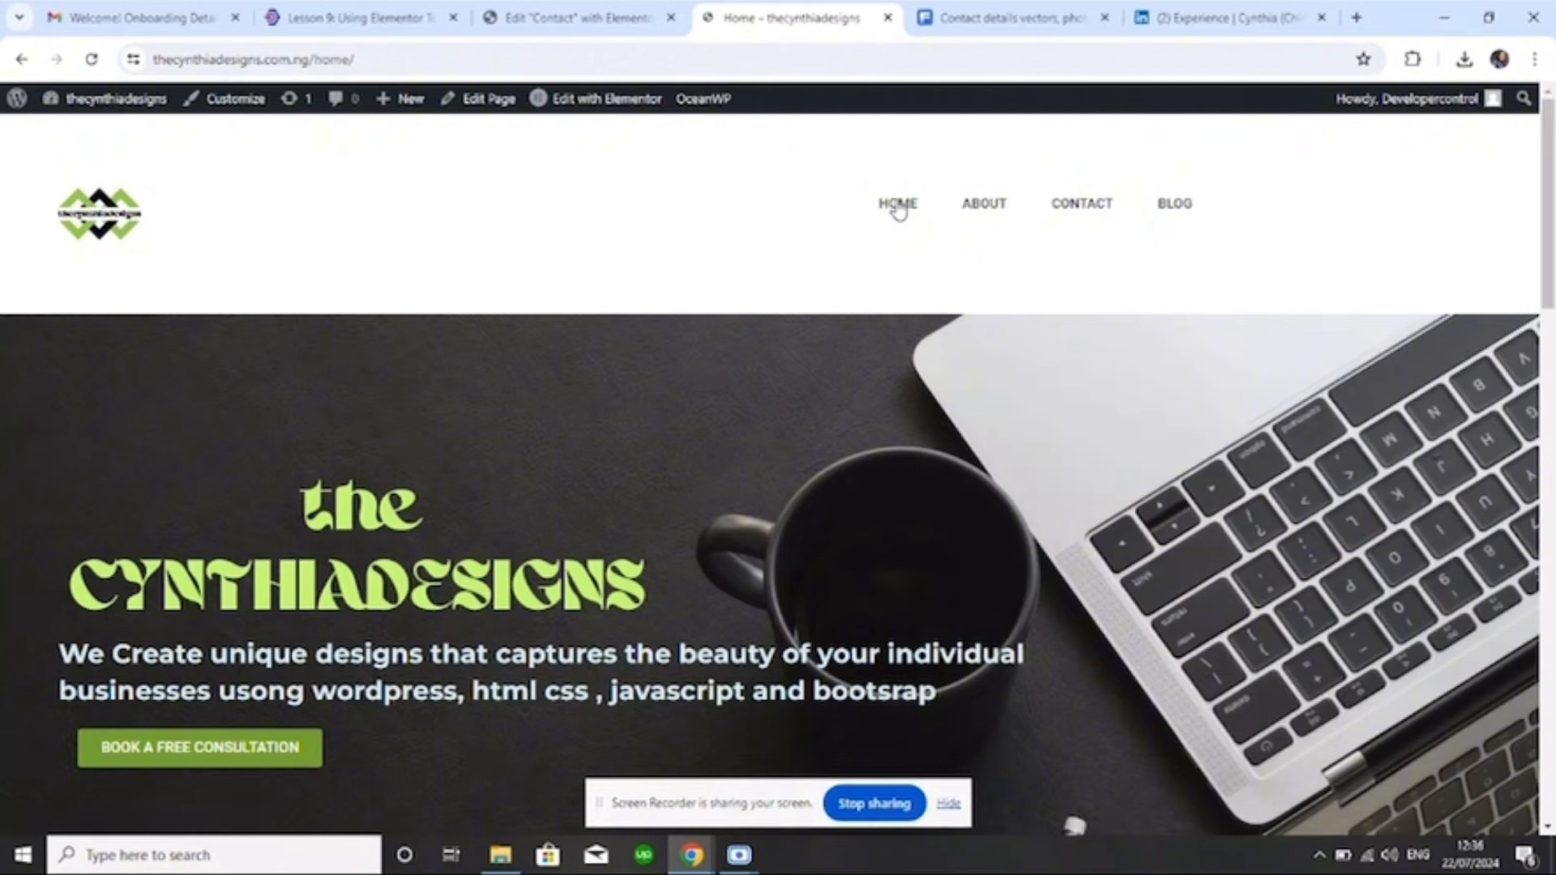
{"action": "left_click", "coordinate": [983, 203]}
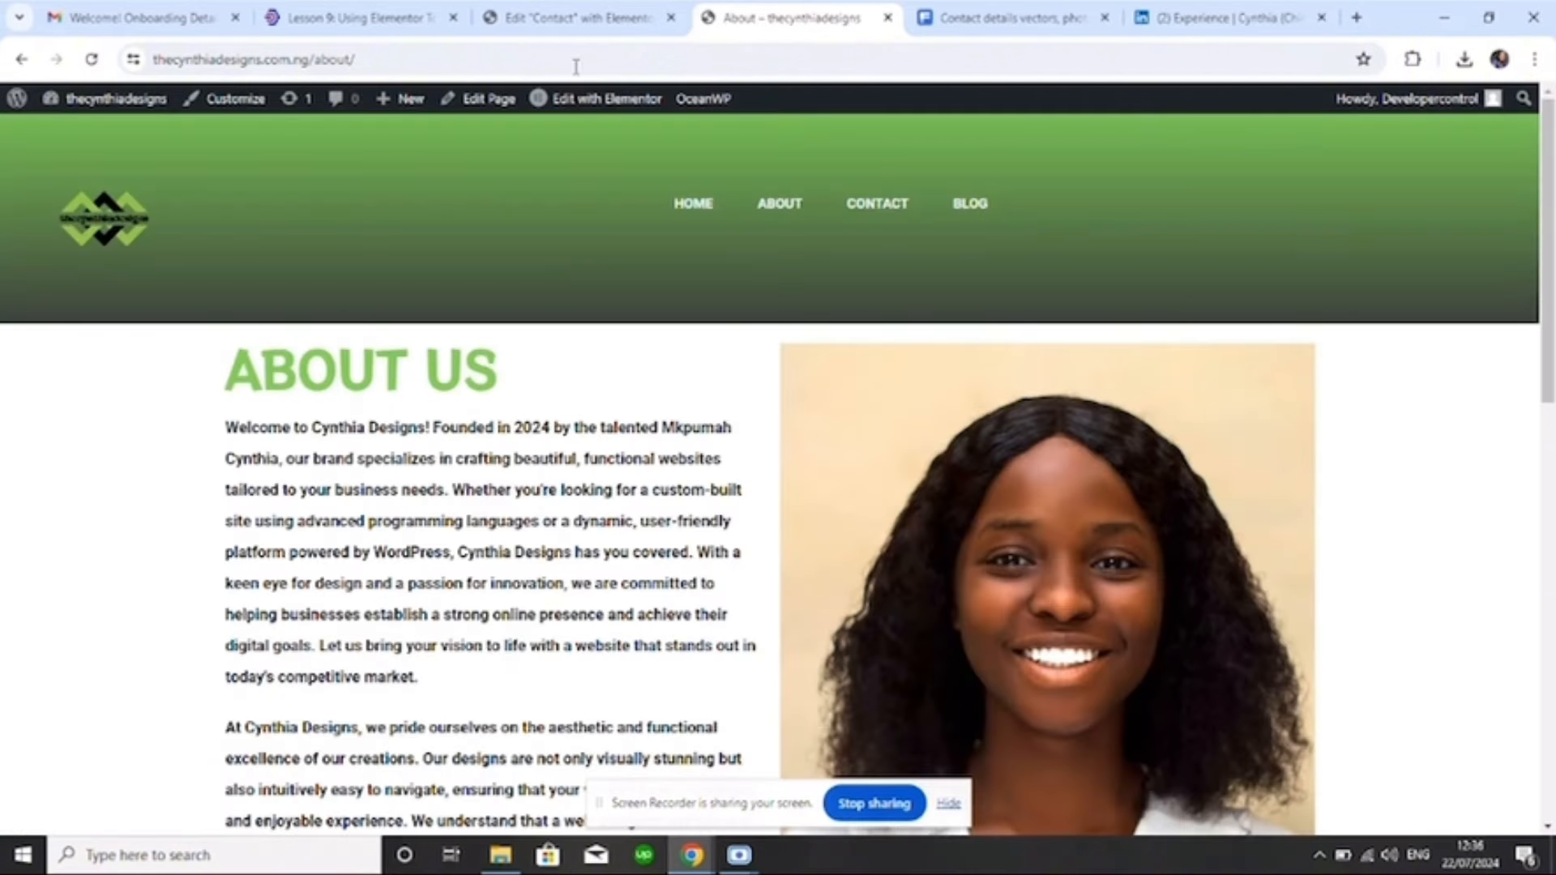
{"action": "left_click", "coordinate": [575, 18]}
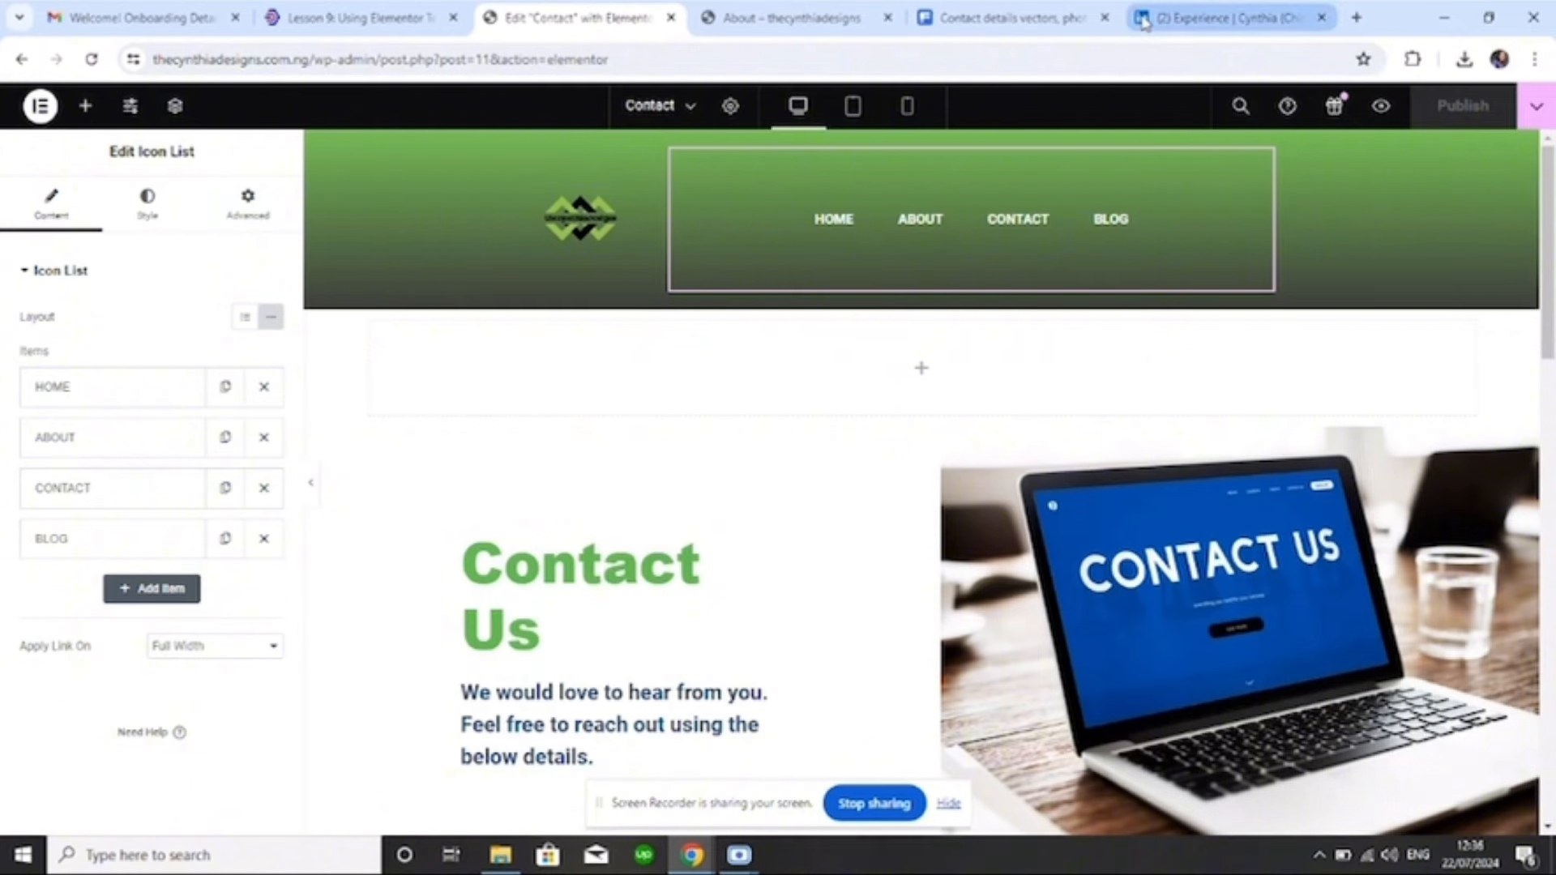
Open your own LinkedIn profile via My Network and the Me menu to copy its URL
{"action": "left_click", "coordinate": [1230, 18]}
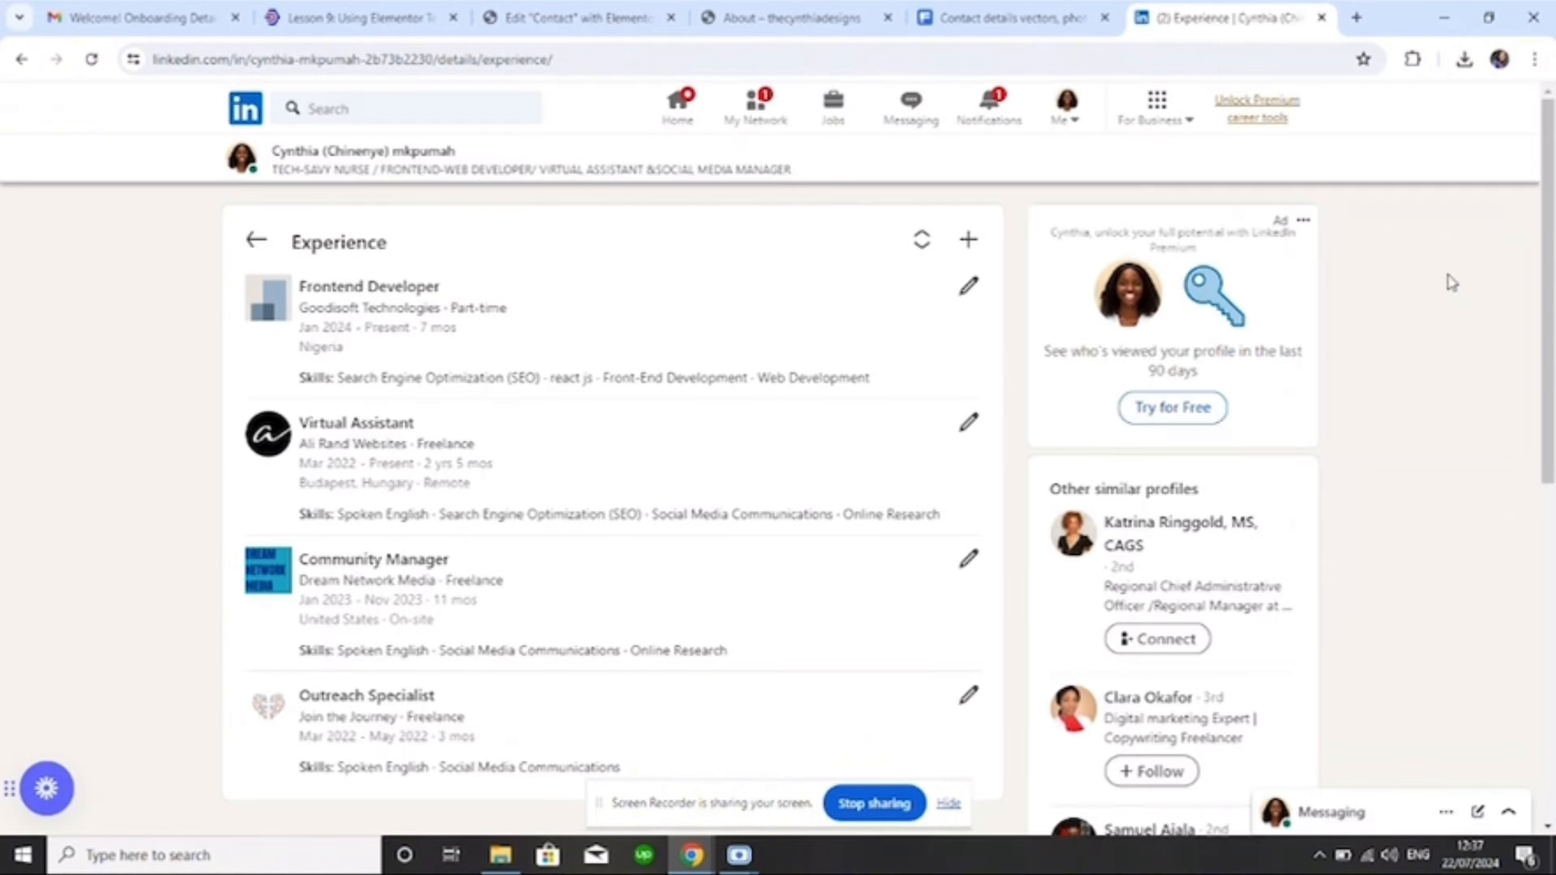
{"action": "mouse_move", "coordinate": [628, 127]}
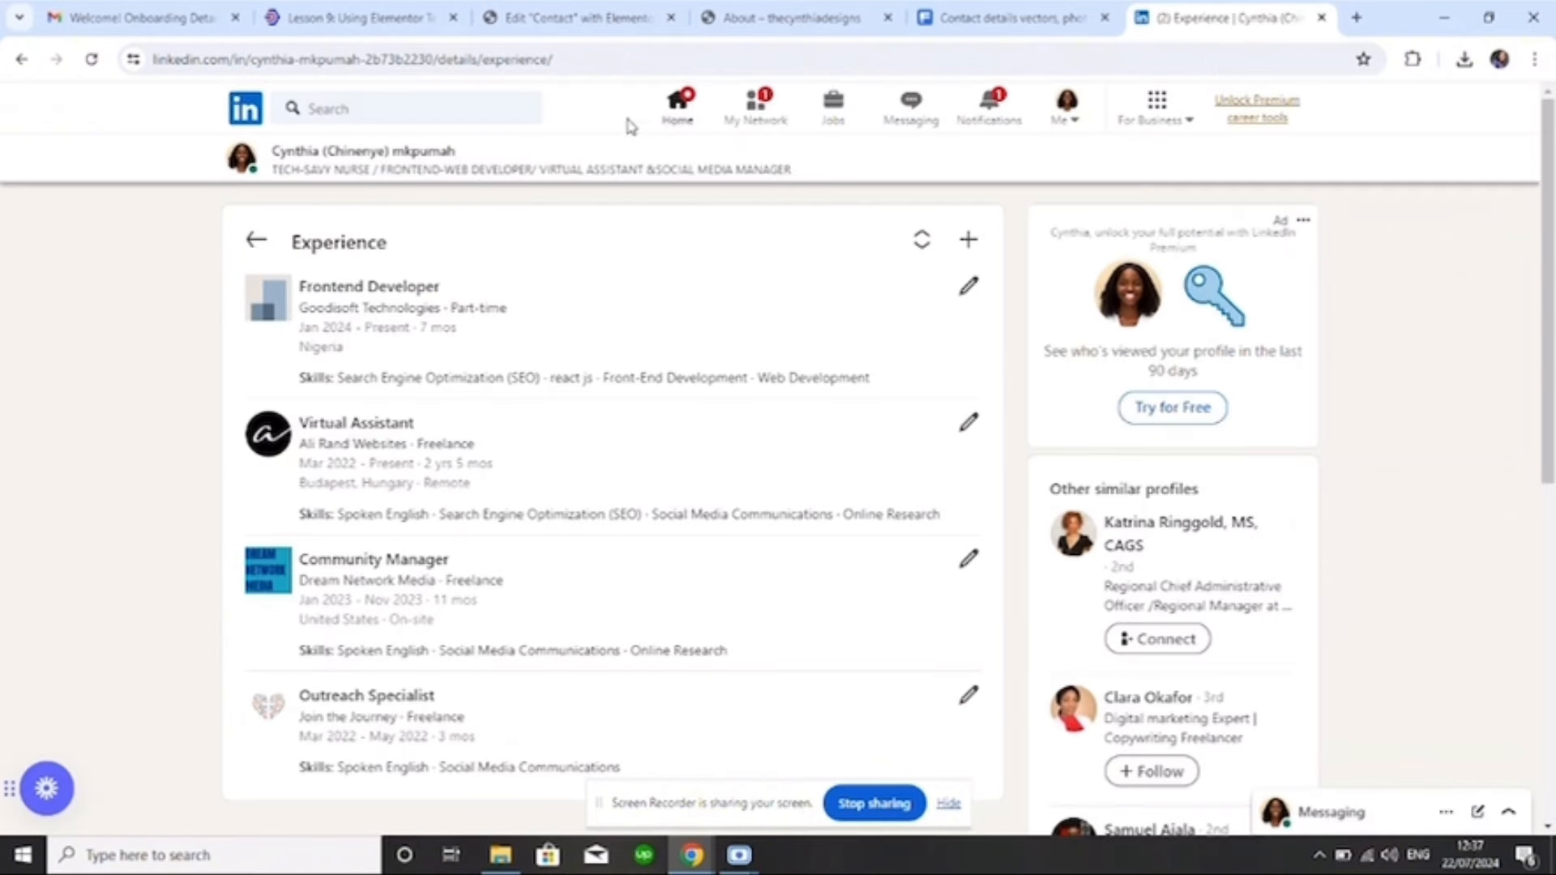
{"action": "mouse_move", "coordinate": [726, 107]}
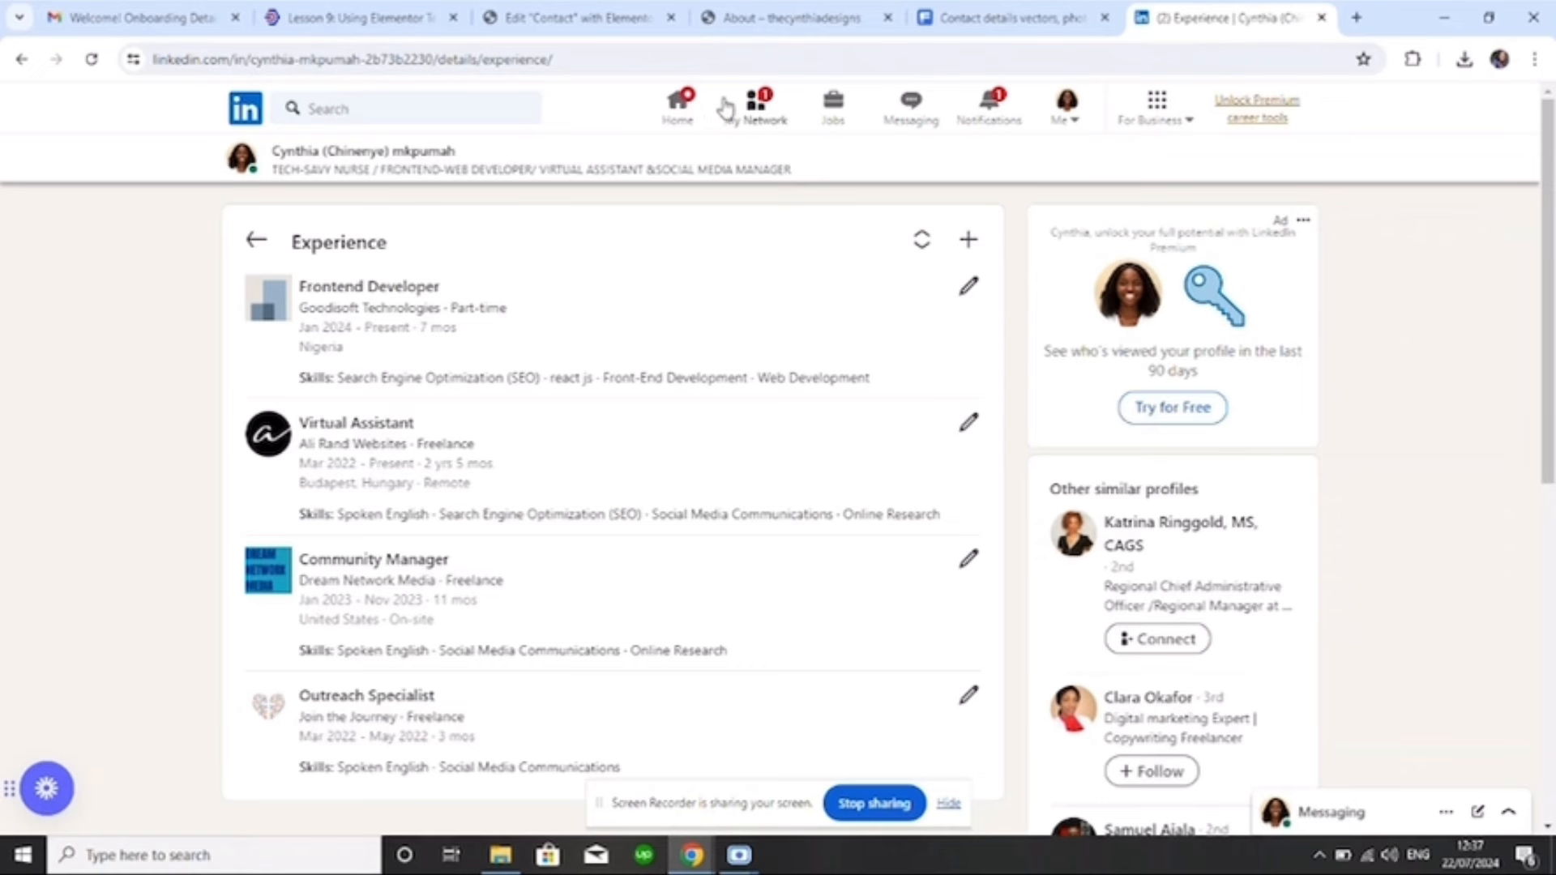
{"action": "mouse_move", "coordinate": [743, 119]}
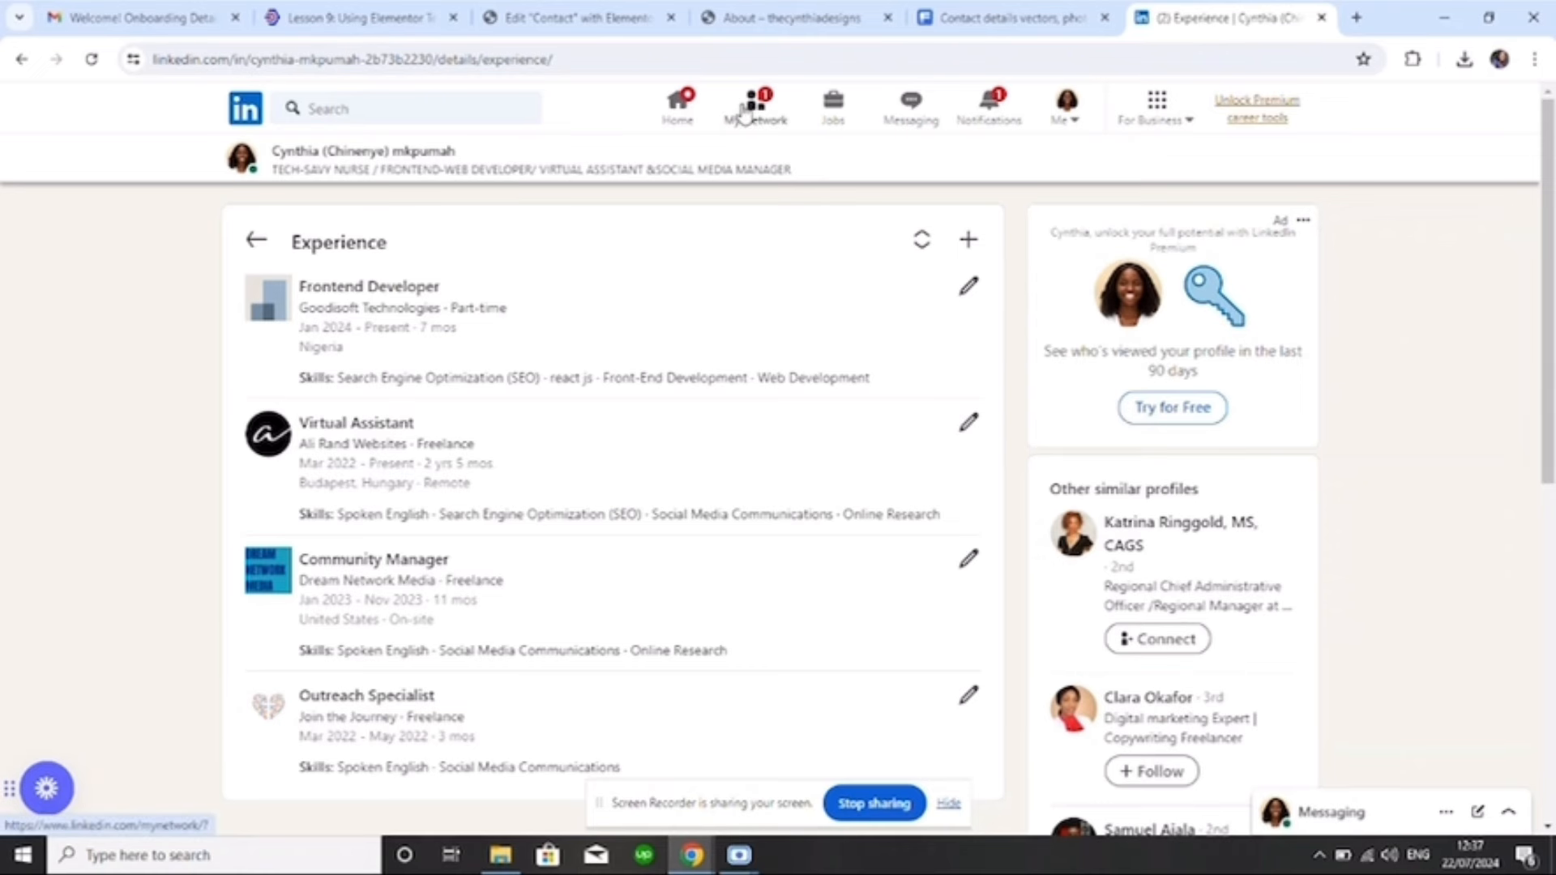
{"action": "left_click", "coordinate": [755, 104]}
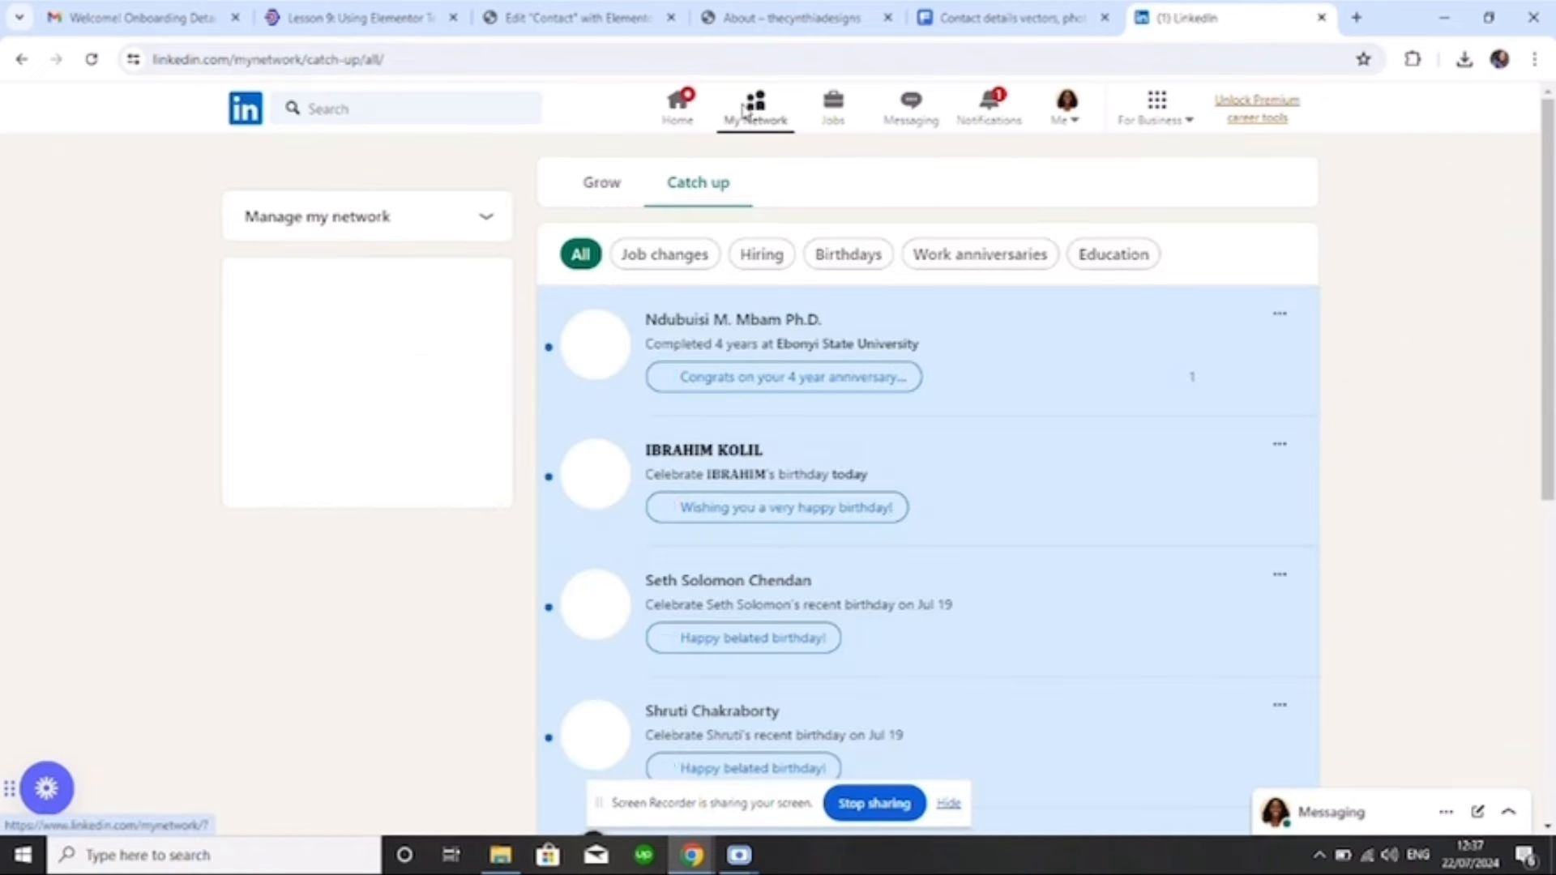
{"action": "left_click", "coordinate": [1064, 103]}
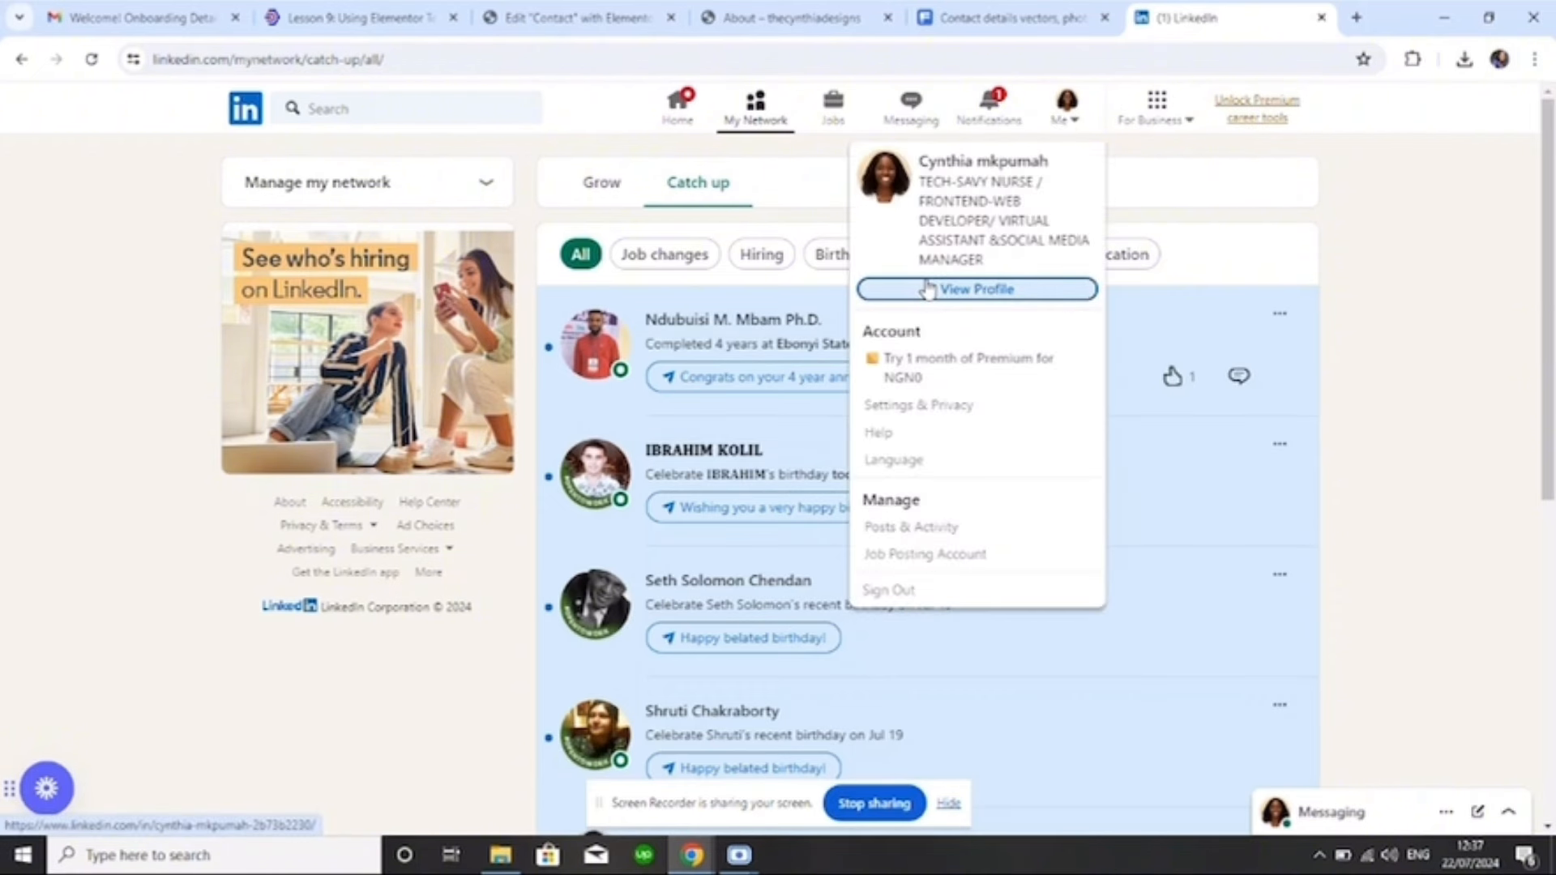
{"action": "left_click", "coordinate": [977, 289]}
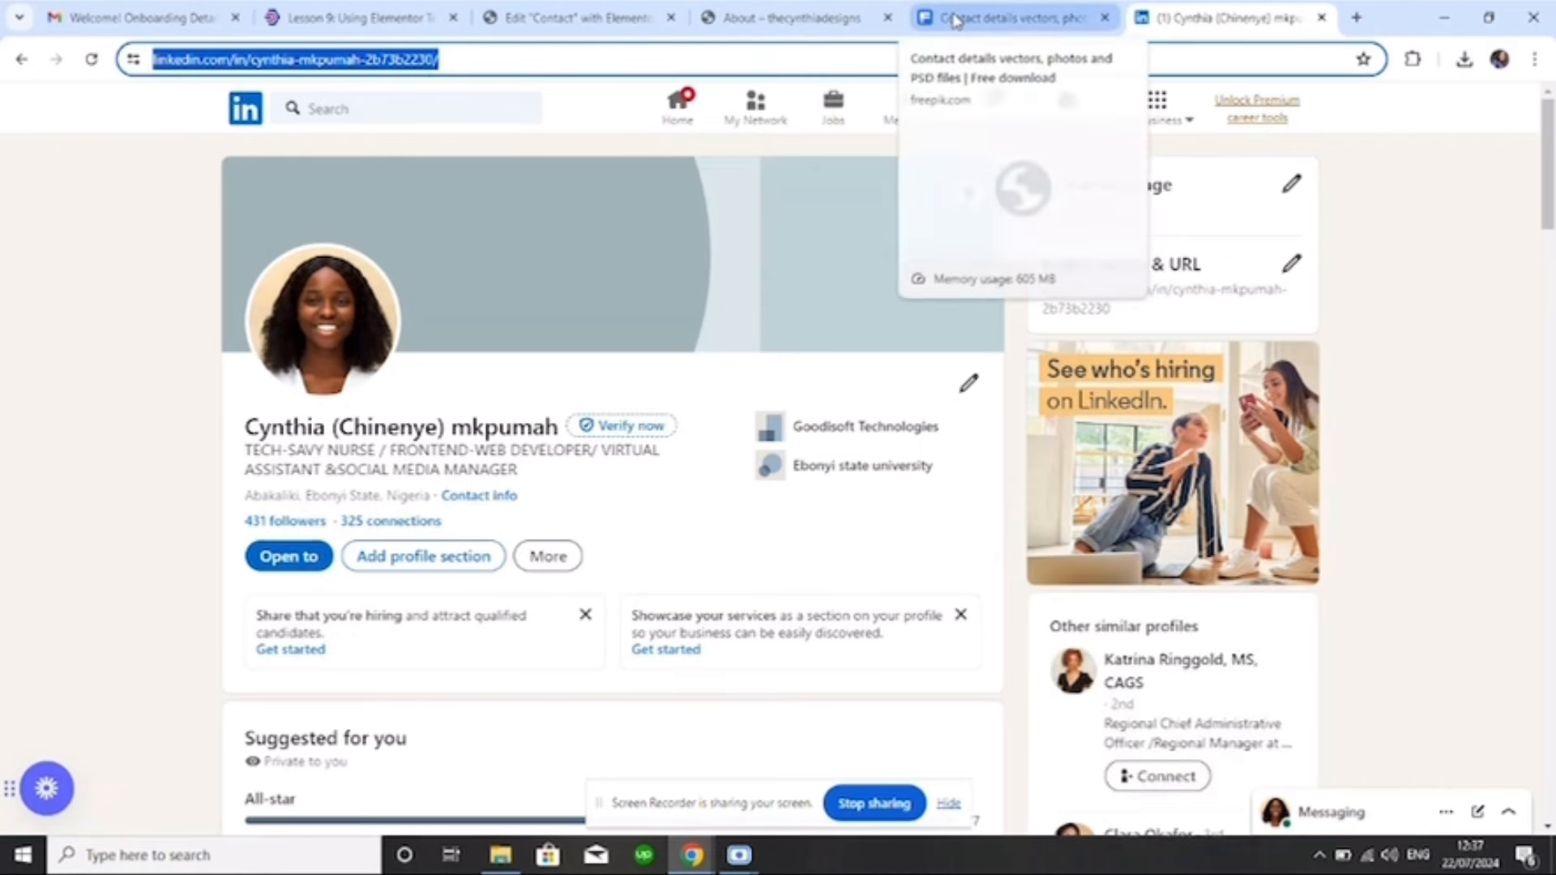
{"action": "left_click", "coordinate": [577, 16]}
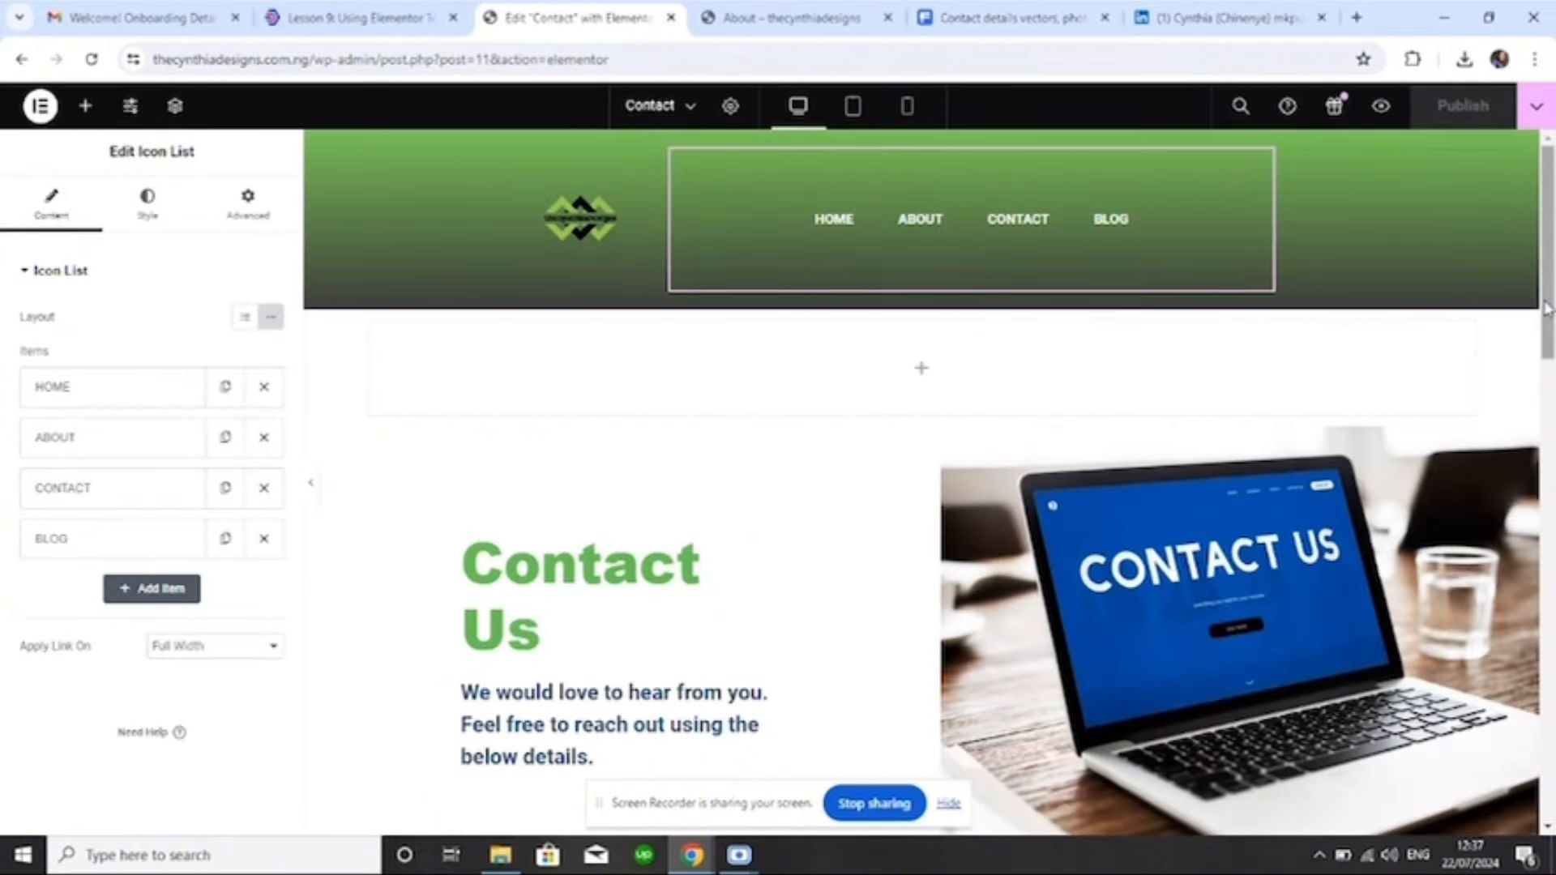
Link the LinkedIn icon in the socials section to the copied LinkedIn profile URL
{"action": "scroll", "scroll_direction": "down", "scroll_amount": 3}
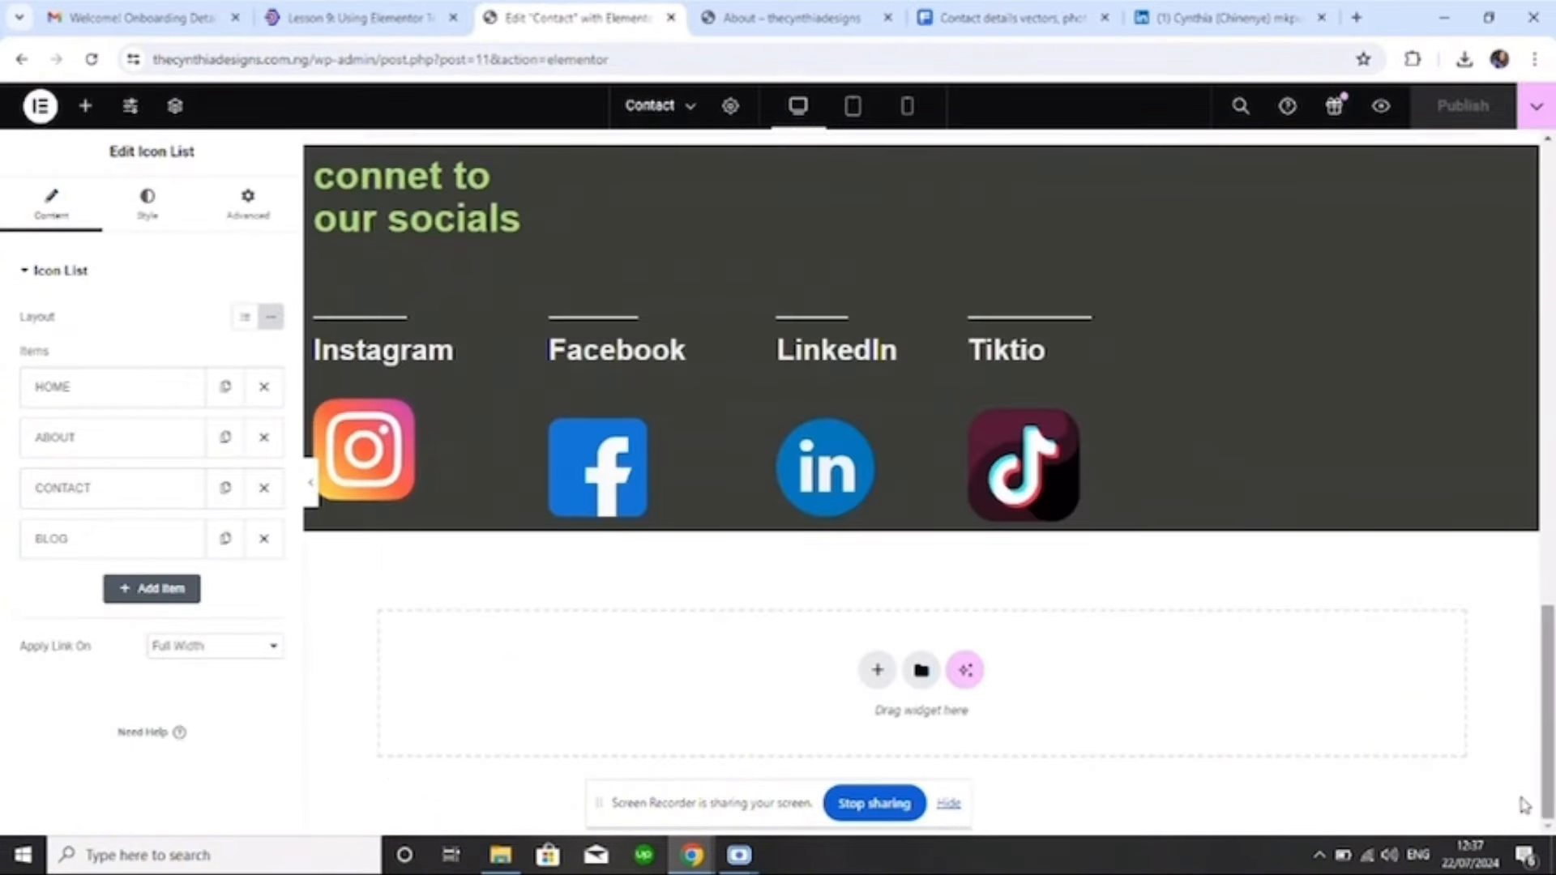
{"action": "left_click", "coordinate": [825, 468]}
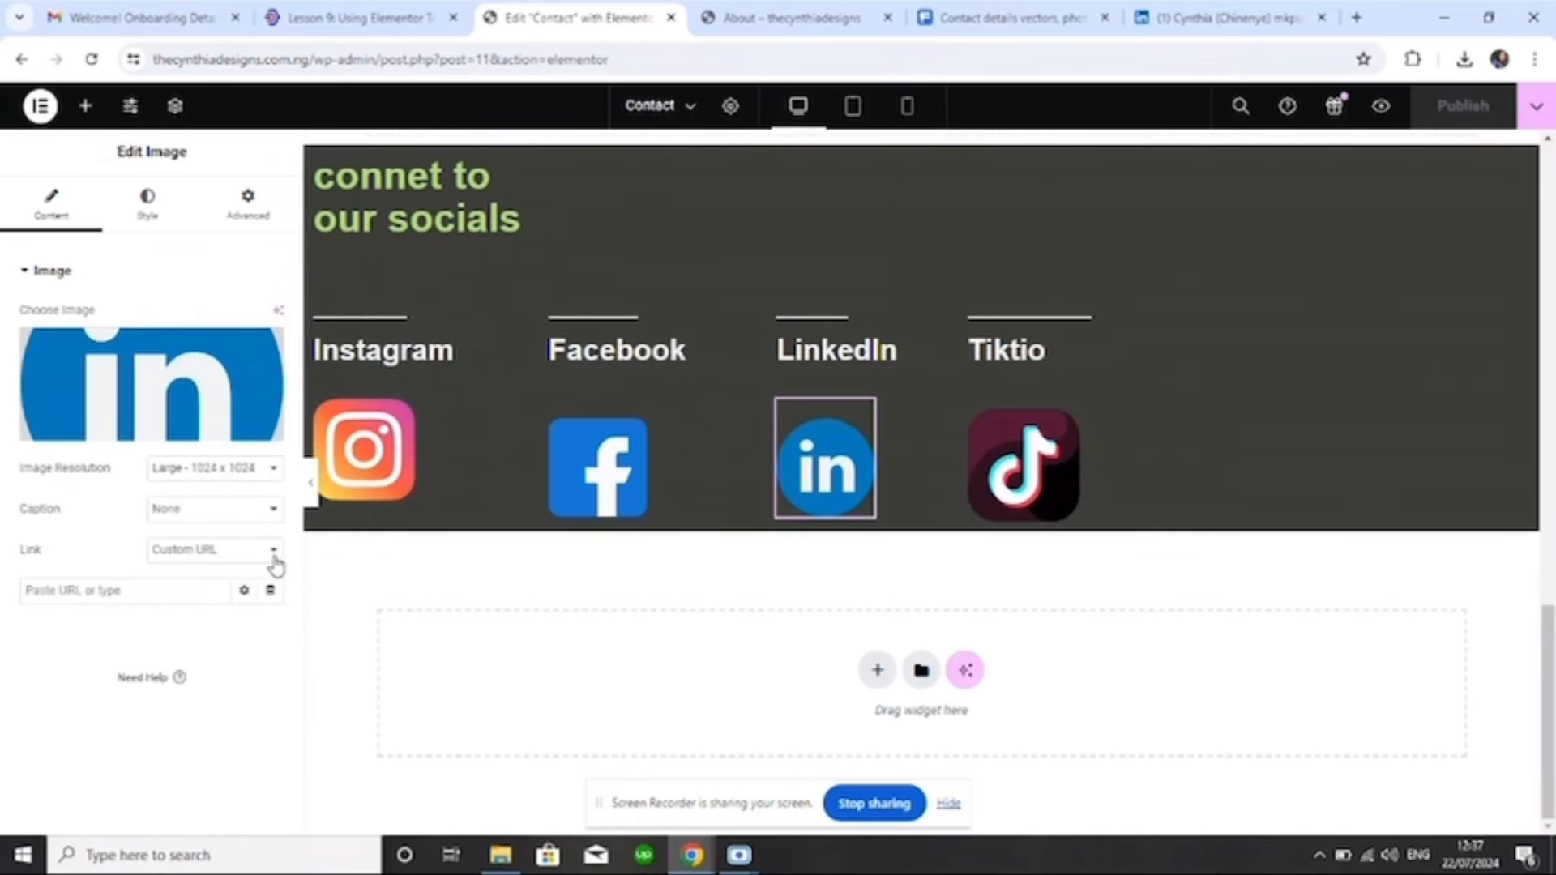
{"action": "left_click", "coordinate": [105, 591]}
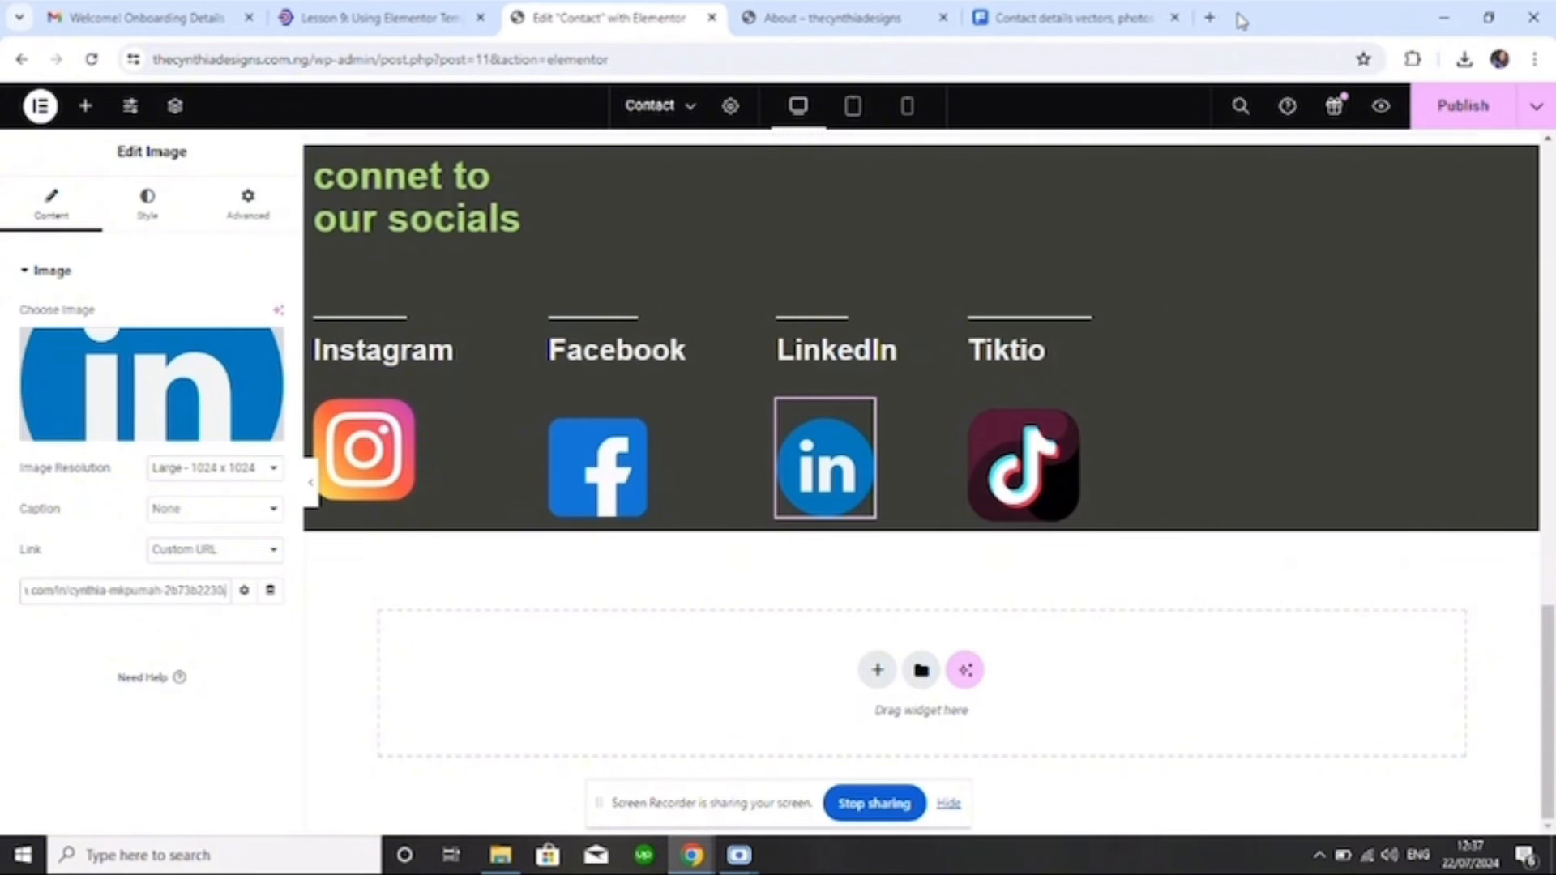
{"action": "left_click", "coordinate": [1208, 17]}
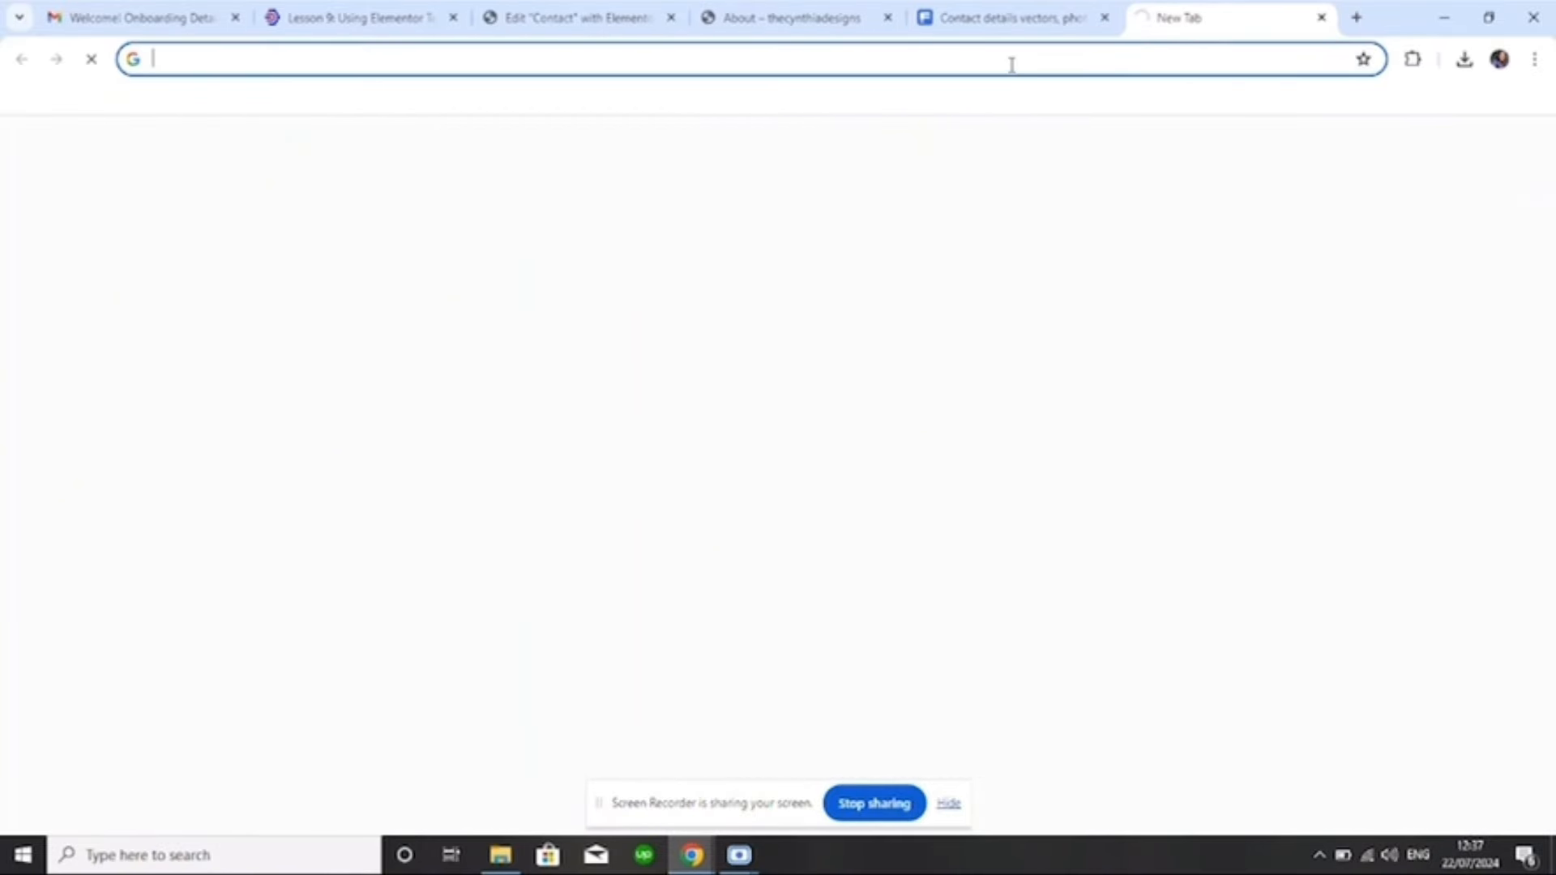
{"action": "mouse_move", "coordinate": [799, 91]}
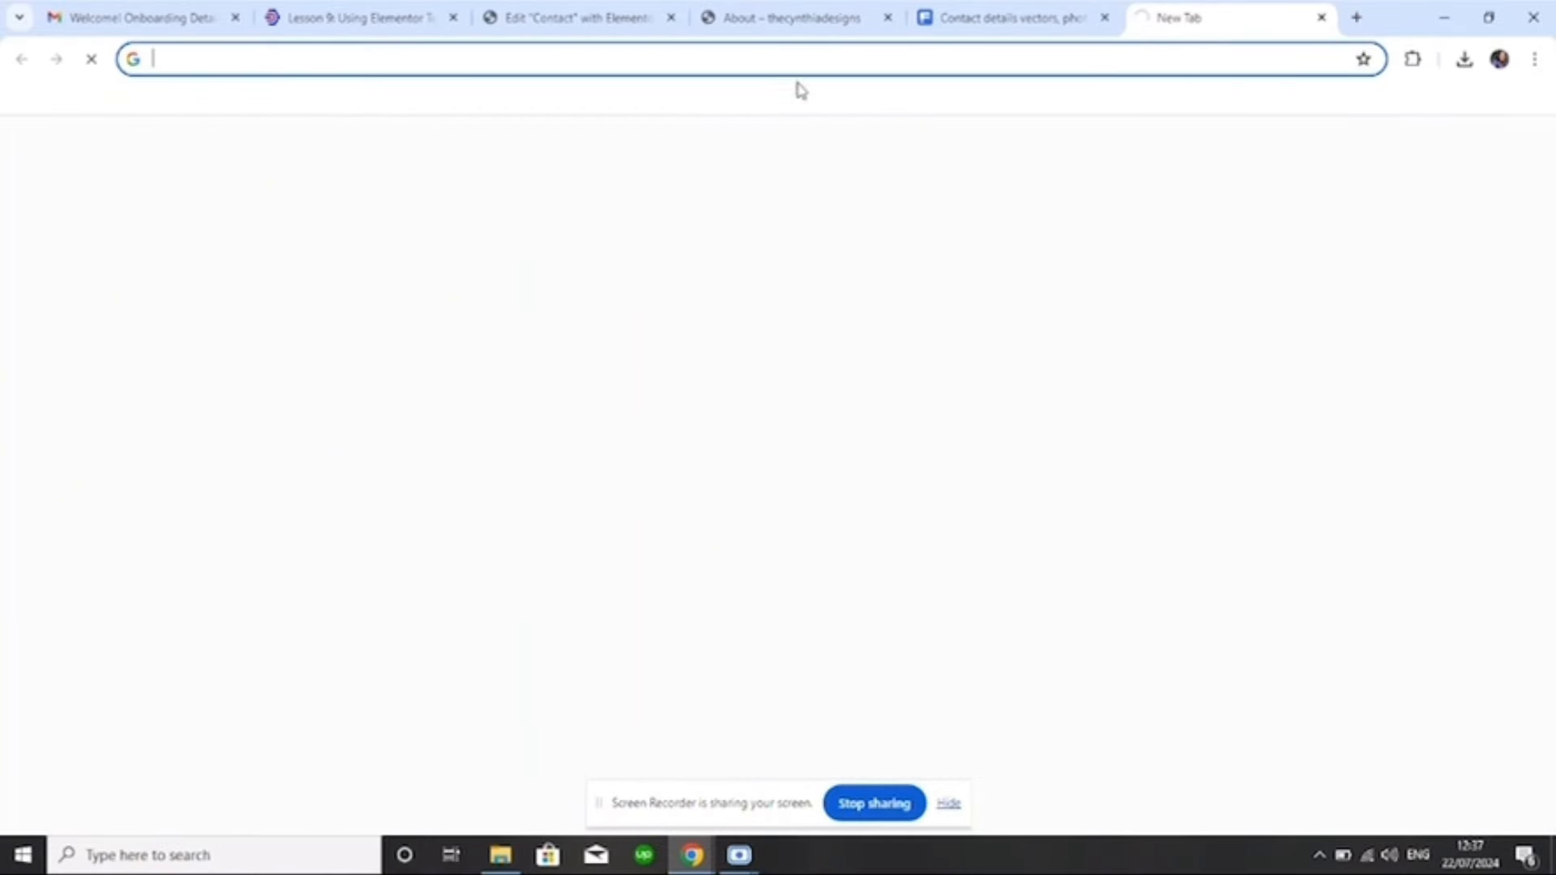
Load the Instagram profile in the new tab, scroll its posts and dismiss the login prompt
{"action": "type", "text": "in"}
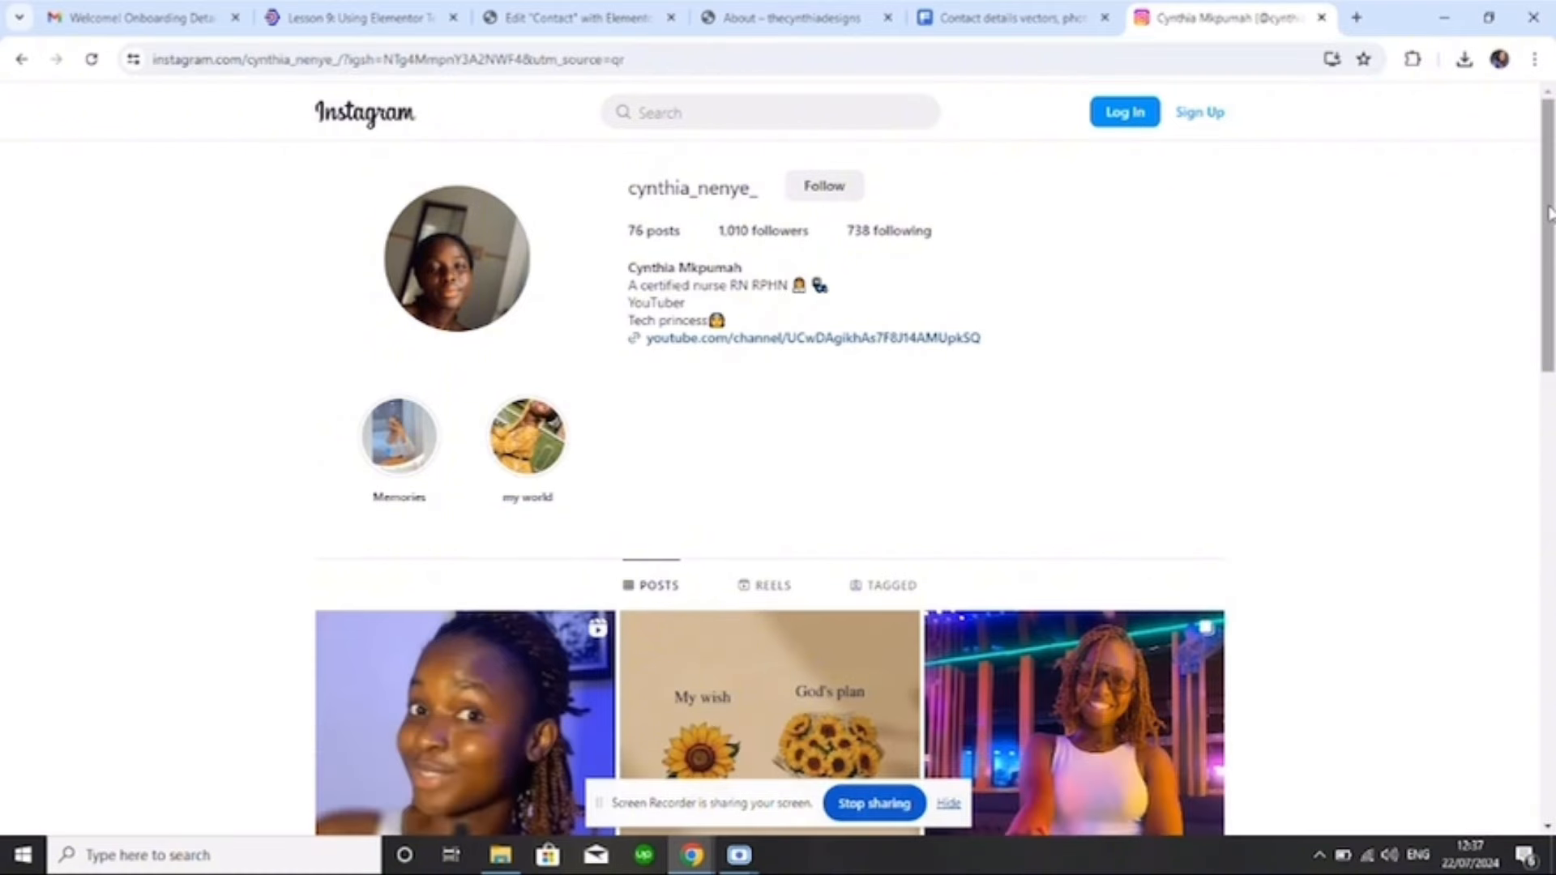
{"action": "scroll", "scroll_direction": "down", "scroll_amount": 3}
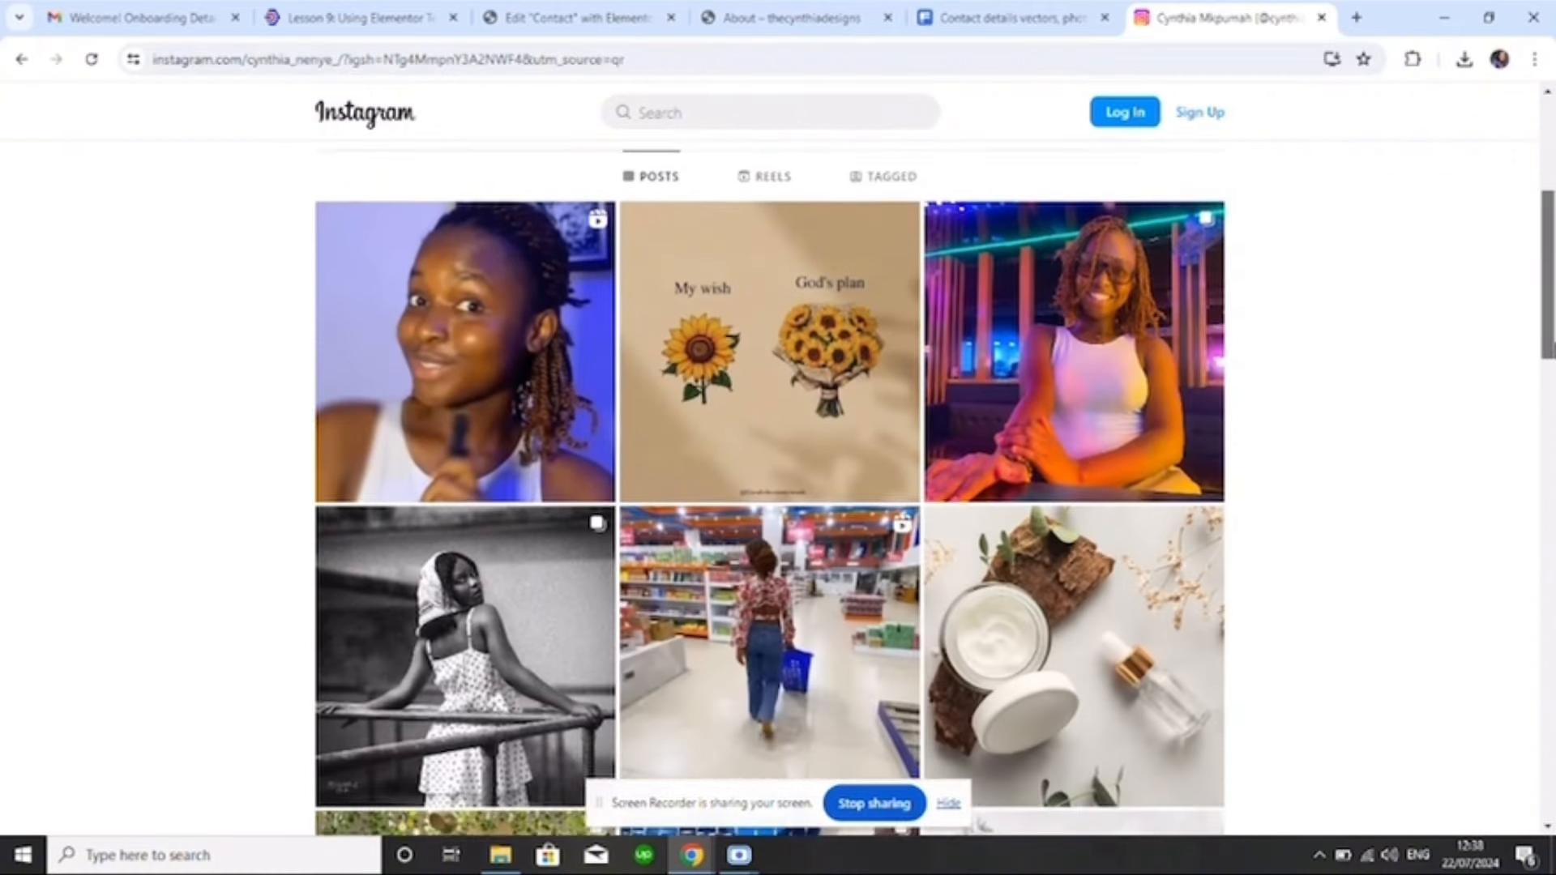
{"action": "scroll", "scroll_direction": "down", "scroll_amount": 3}
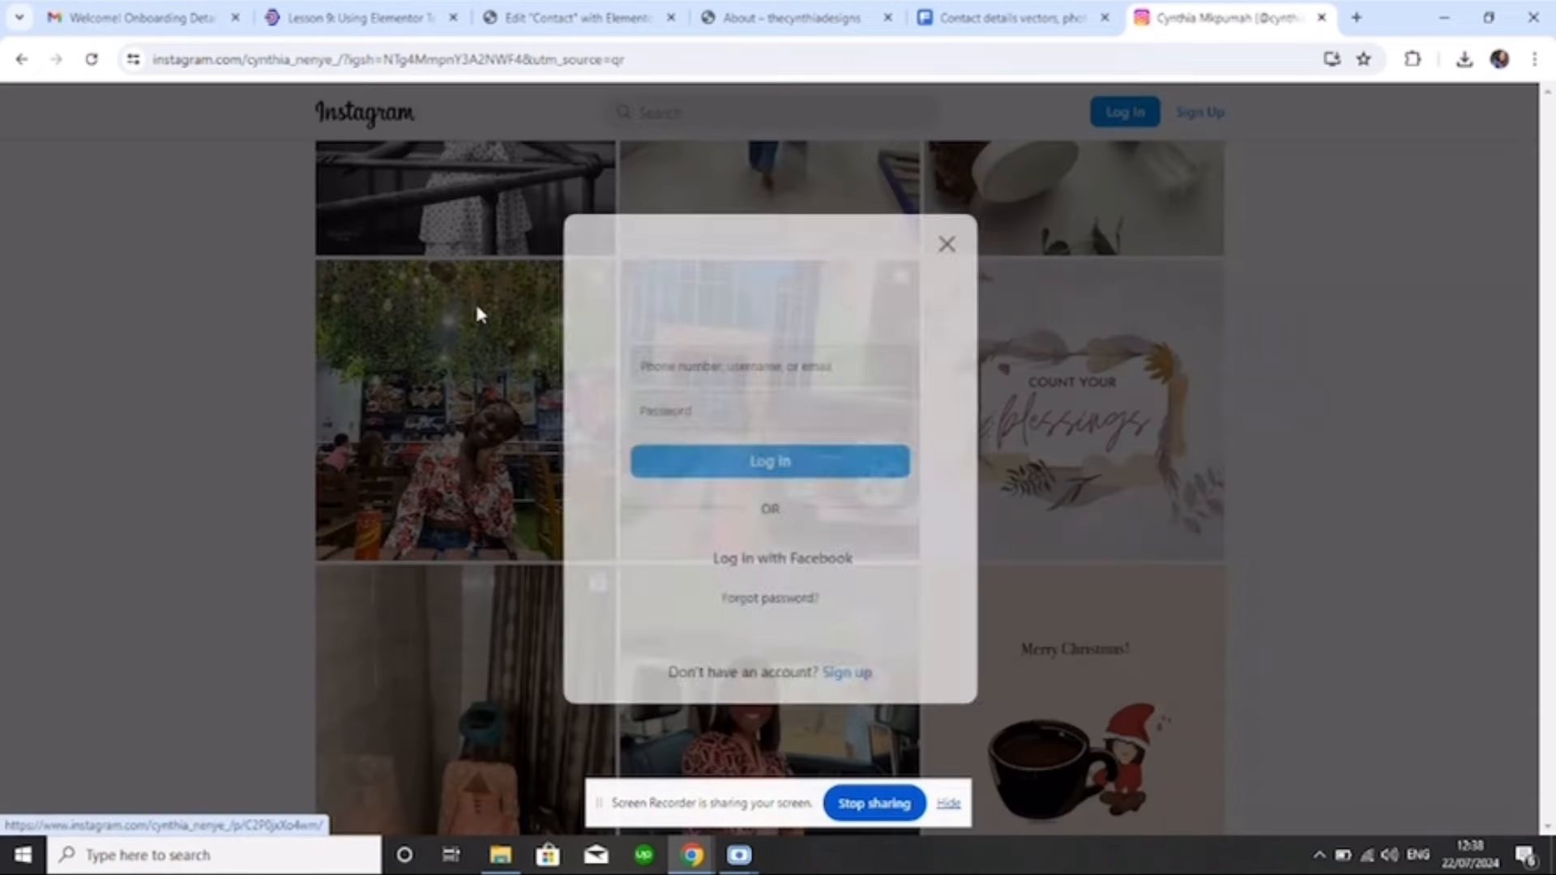
{"action": "left_click", "coordinate": [946, 244]}
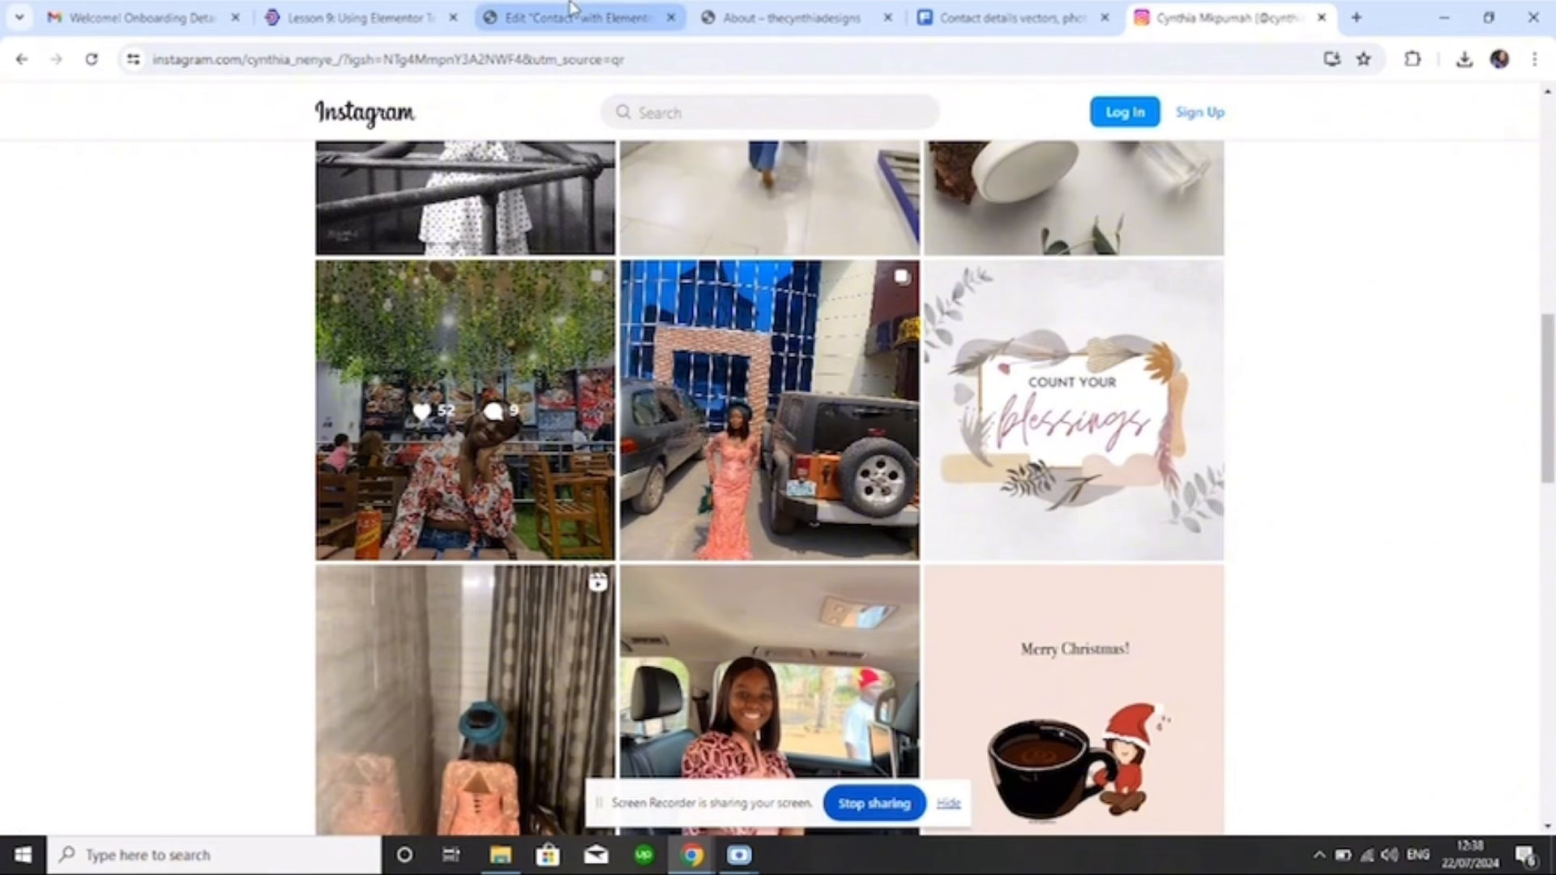
{"action": "mouse_move", "coordinate": [572, 16]}
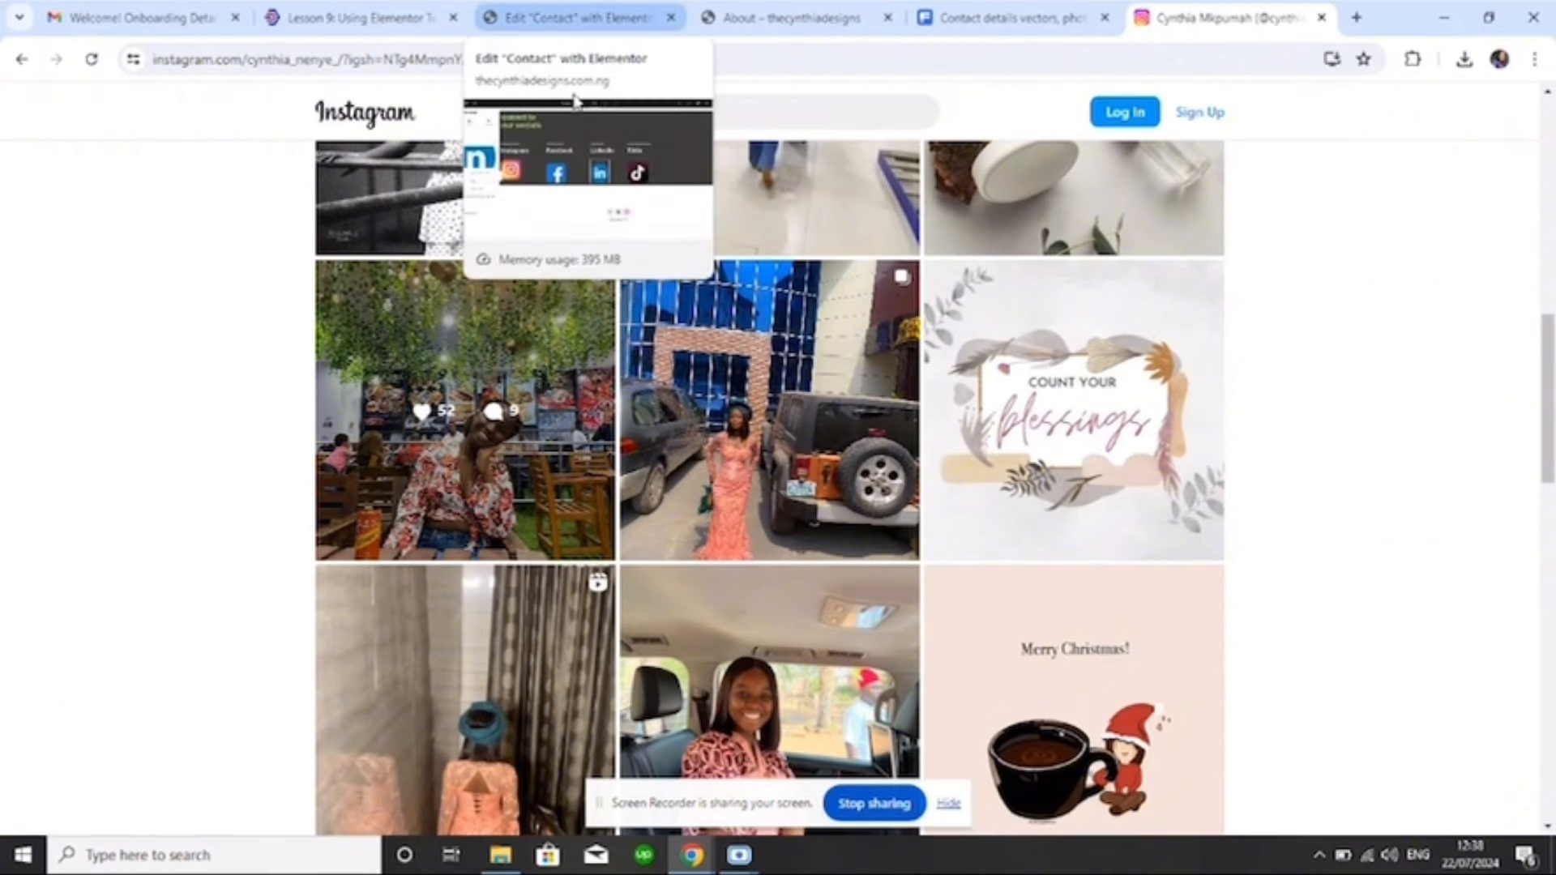
Set the Instagram icon's link to a Custom URL for the Instagram profile
{"action": "left_click", "coordinate": [575, 16]}
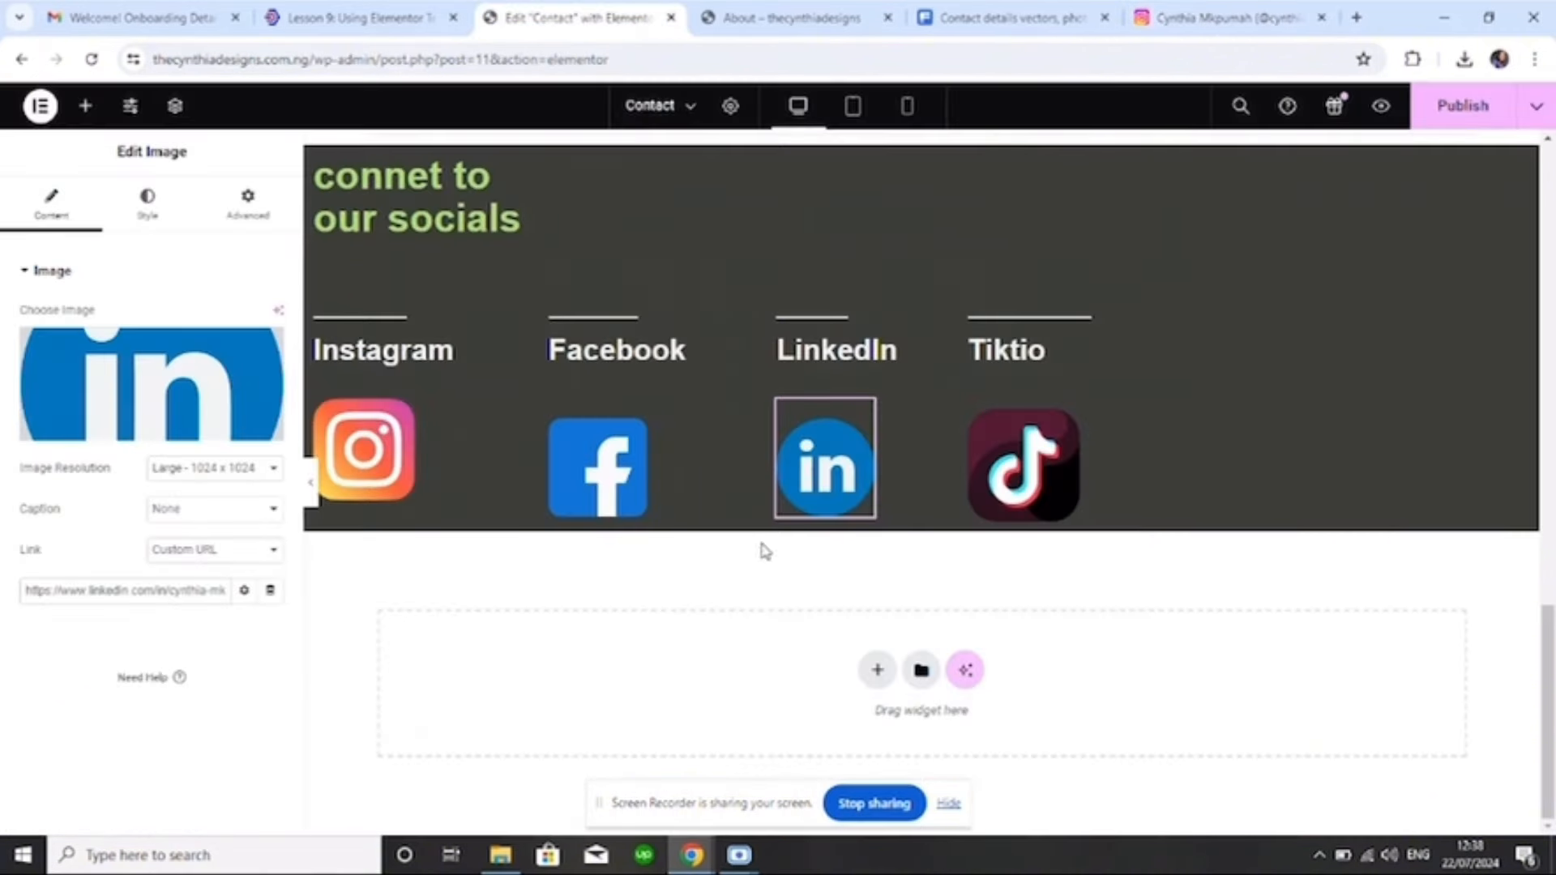
{"action": "left_click", "coordinate": [367, 448]}
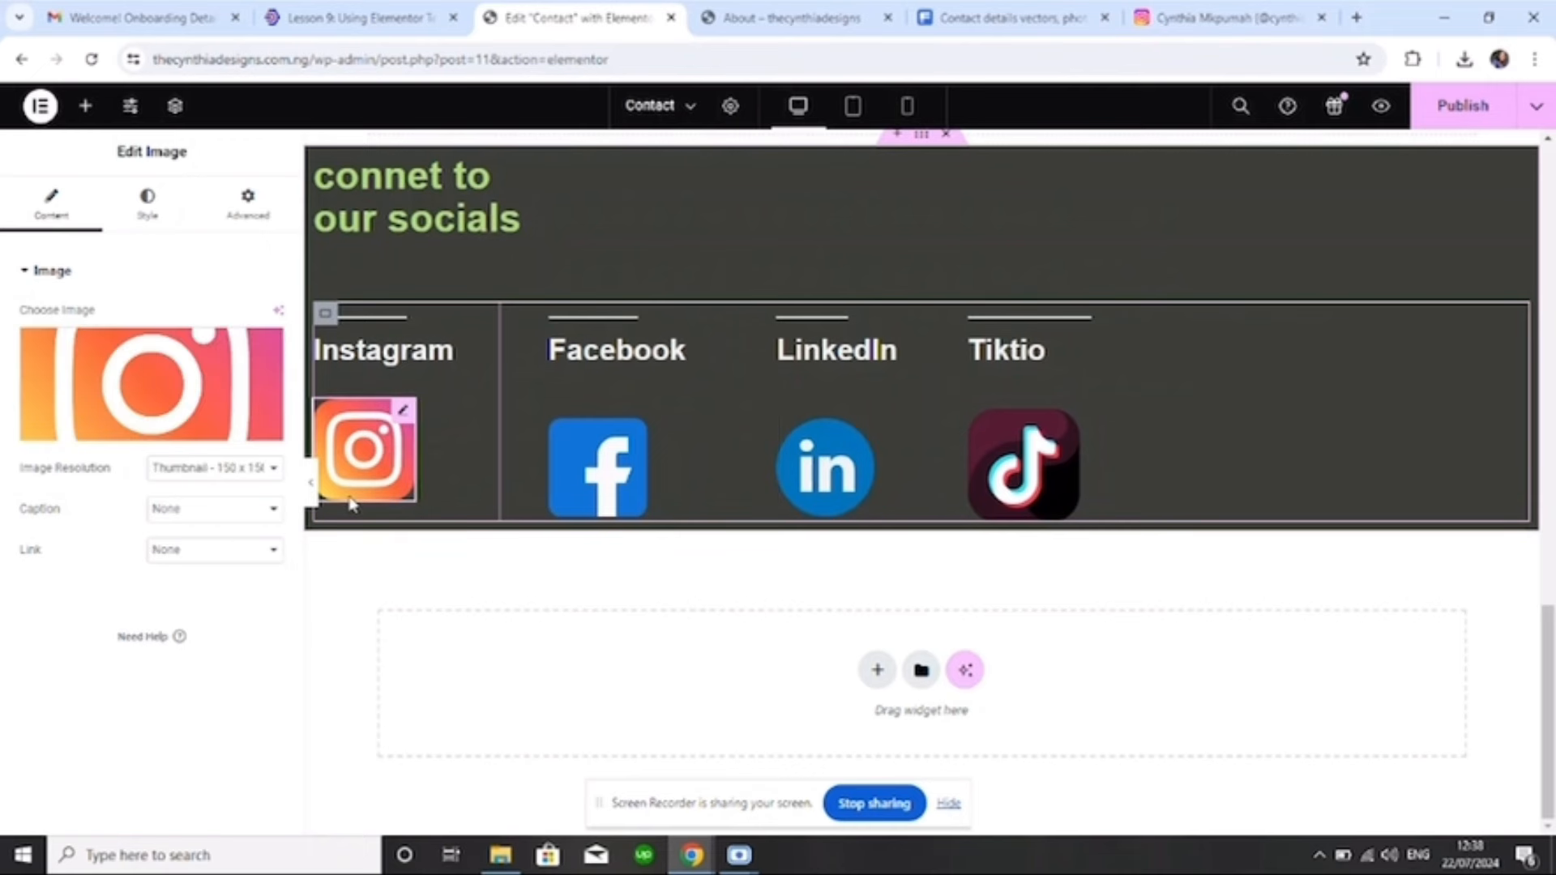
{"action": "left_click", "coordinate": [214, 549]}
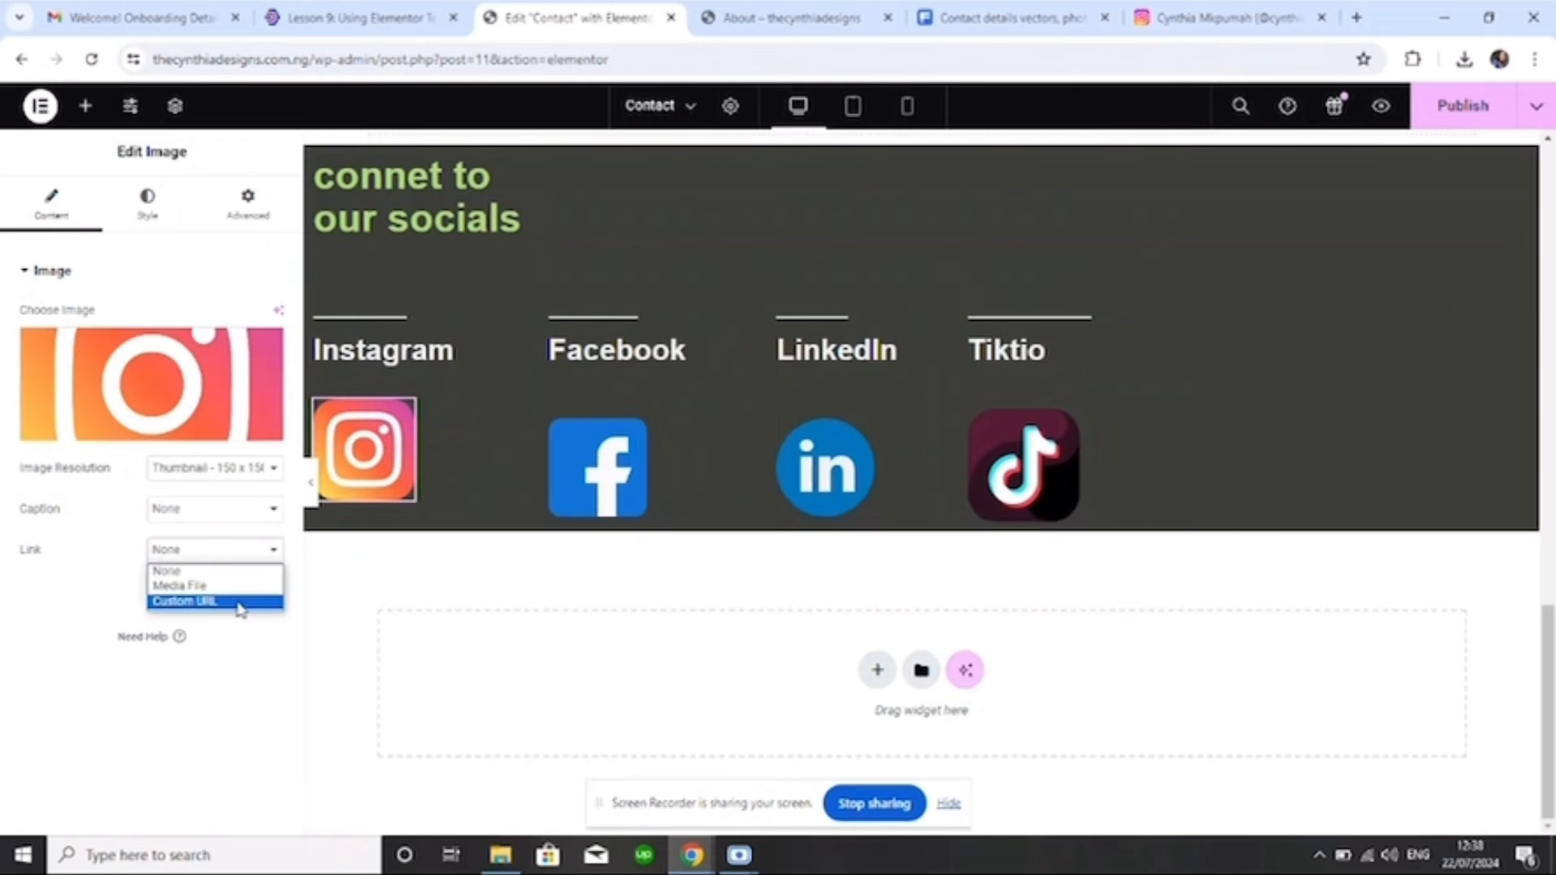
{"action": "left_click", "coordinate": [182, 601]}
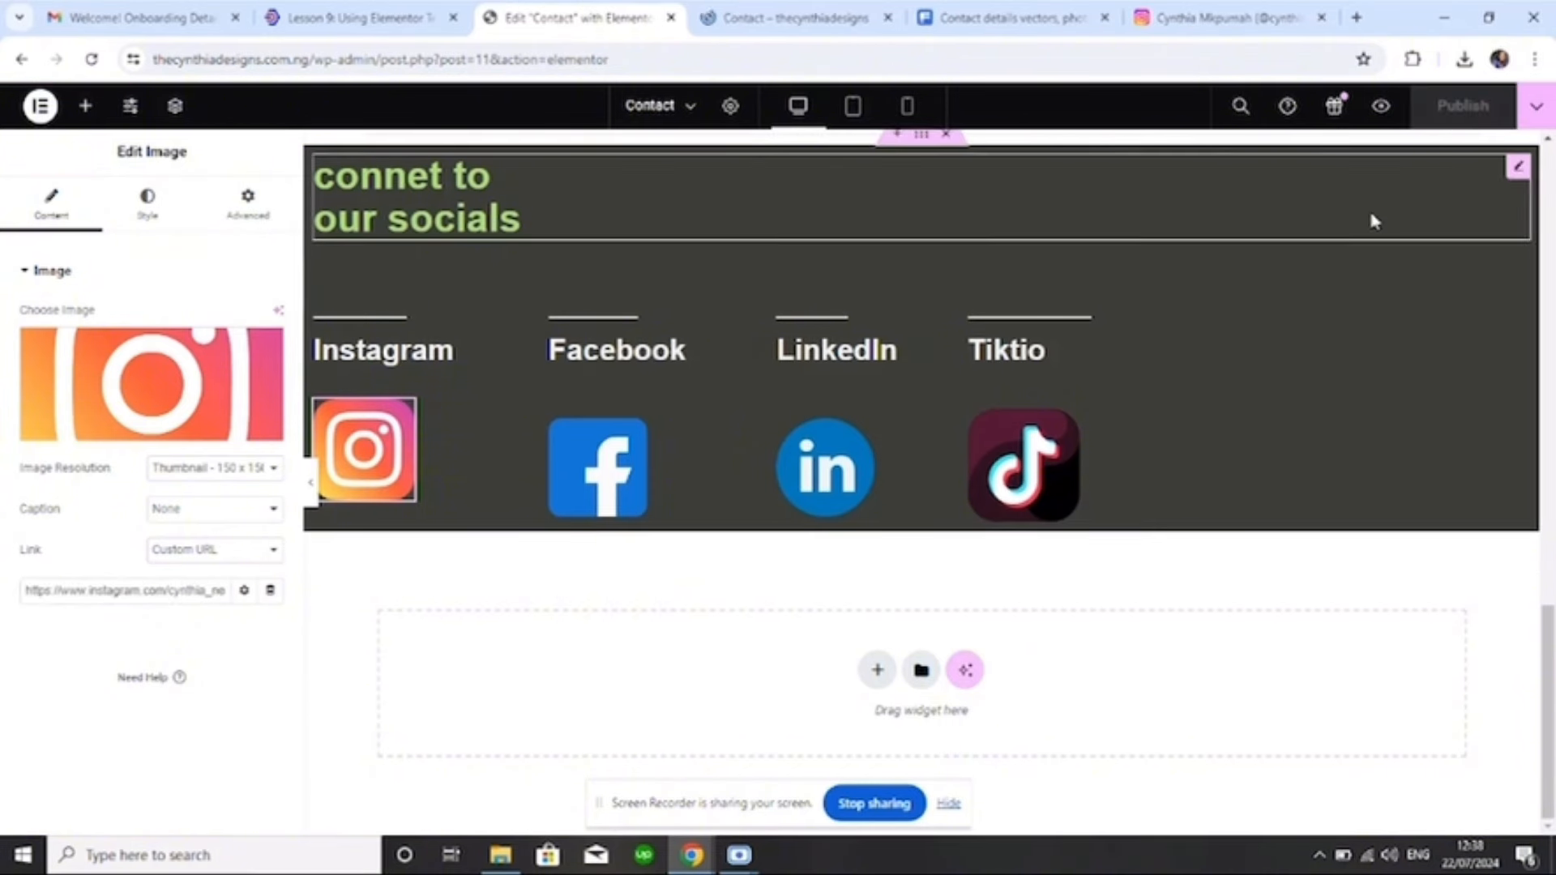
Preview the Contact page and test that the Instagram icon opens the profile
{"action": "left_click", "coordinate": [793, 17]}
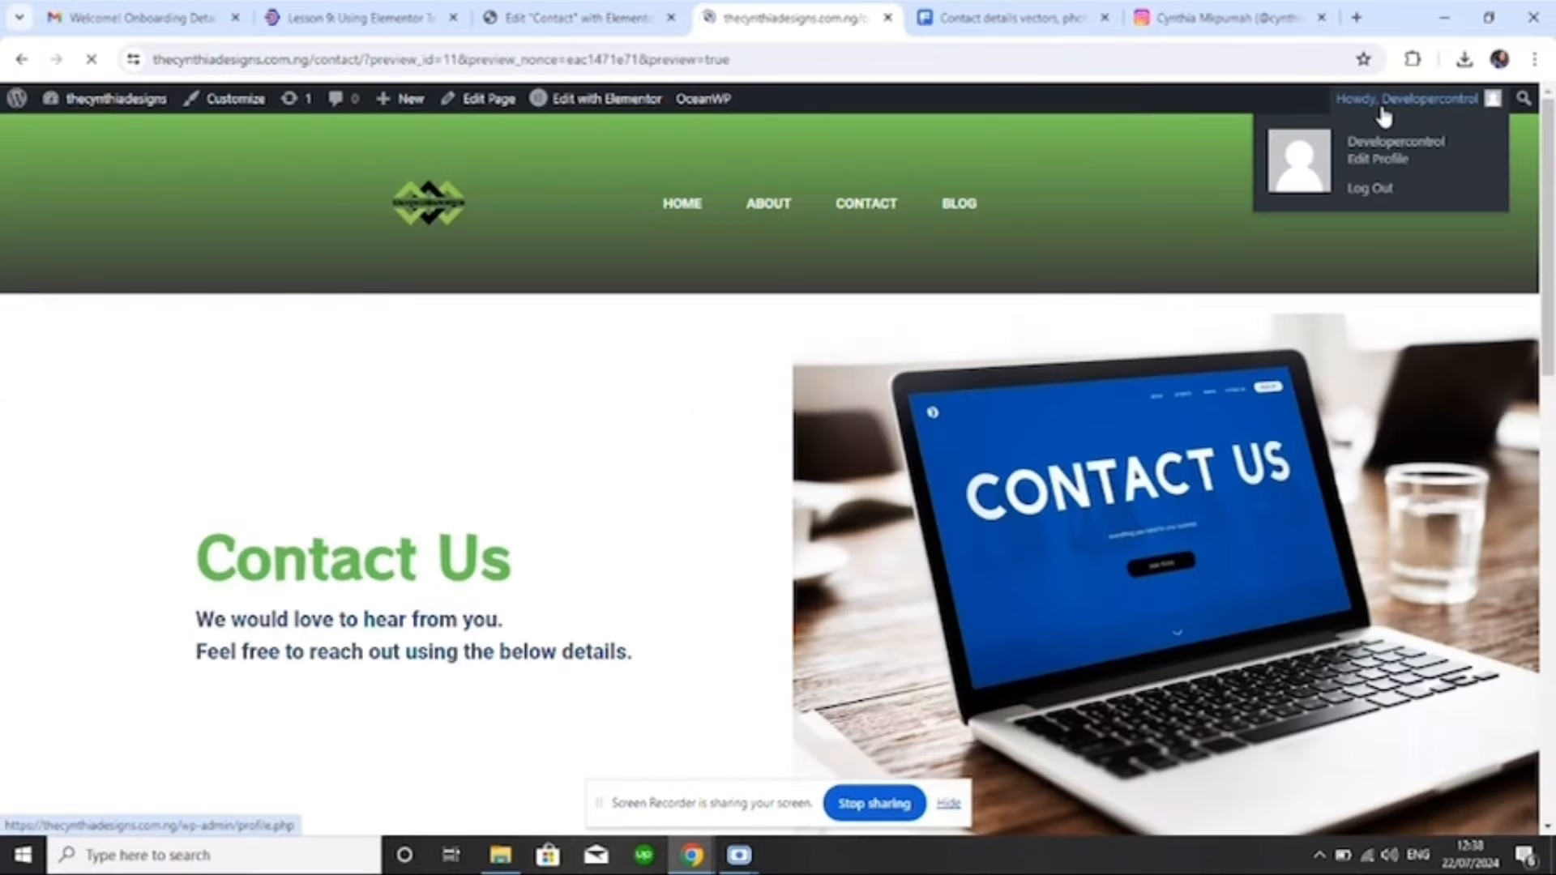
{"action": "scroll", "scroll_direction": "down", "scroll_amount": 3}
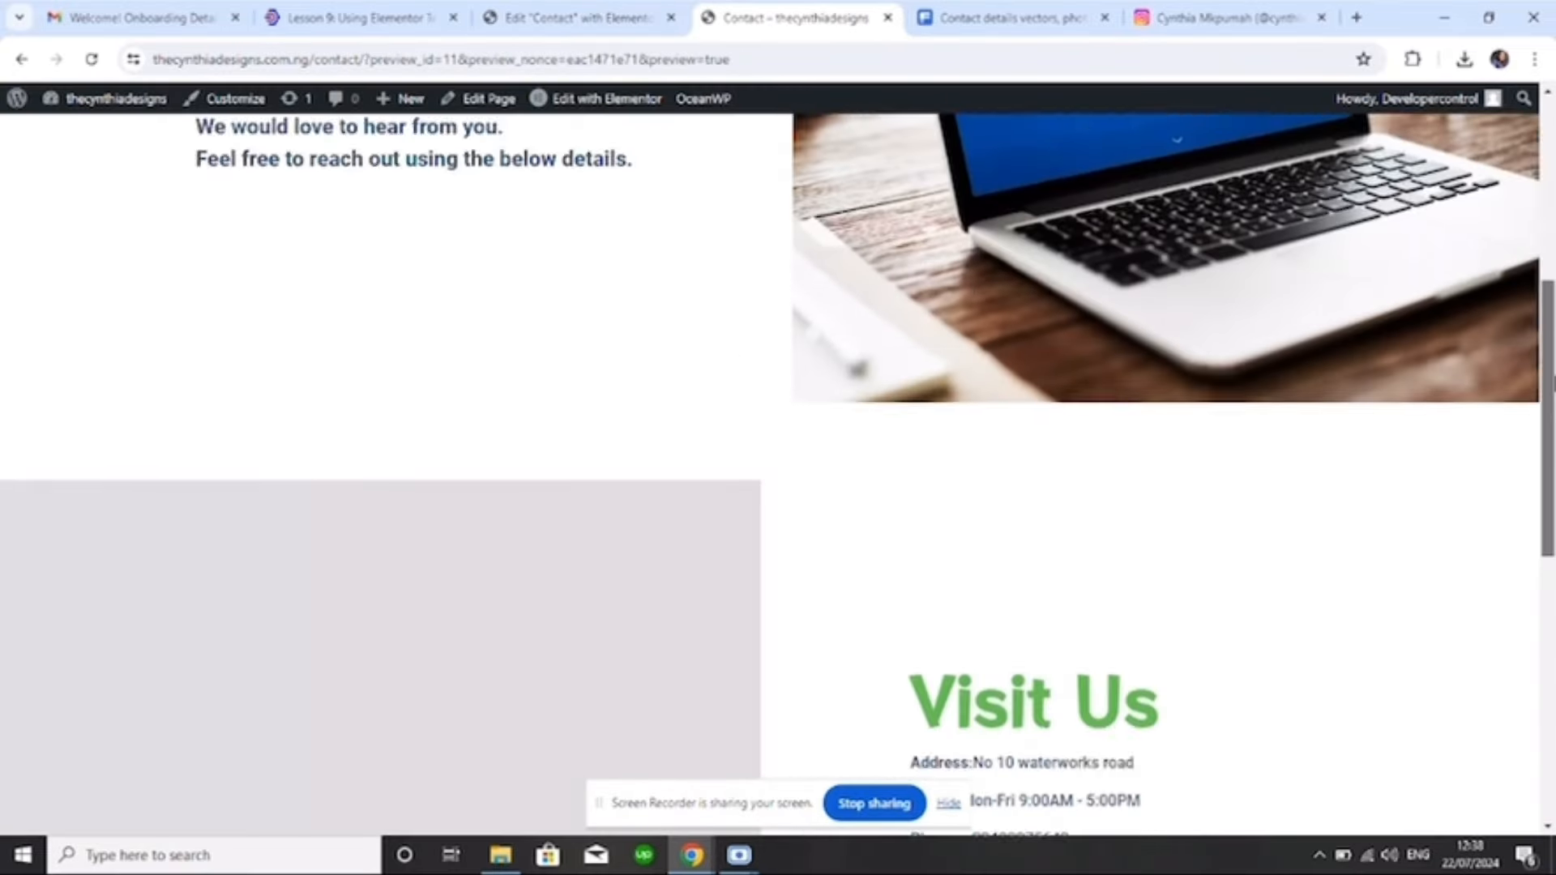
{"action": "scroll", "scroll_direction": "down", "scroll_amount": 3}
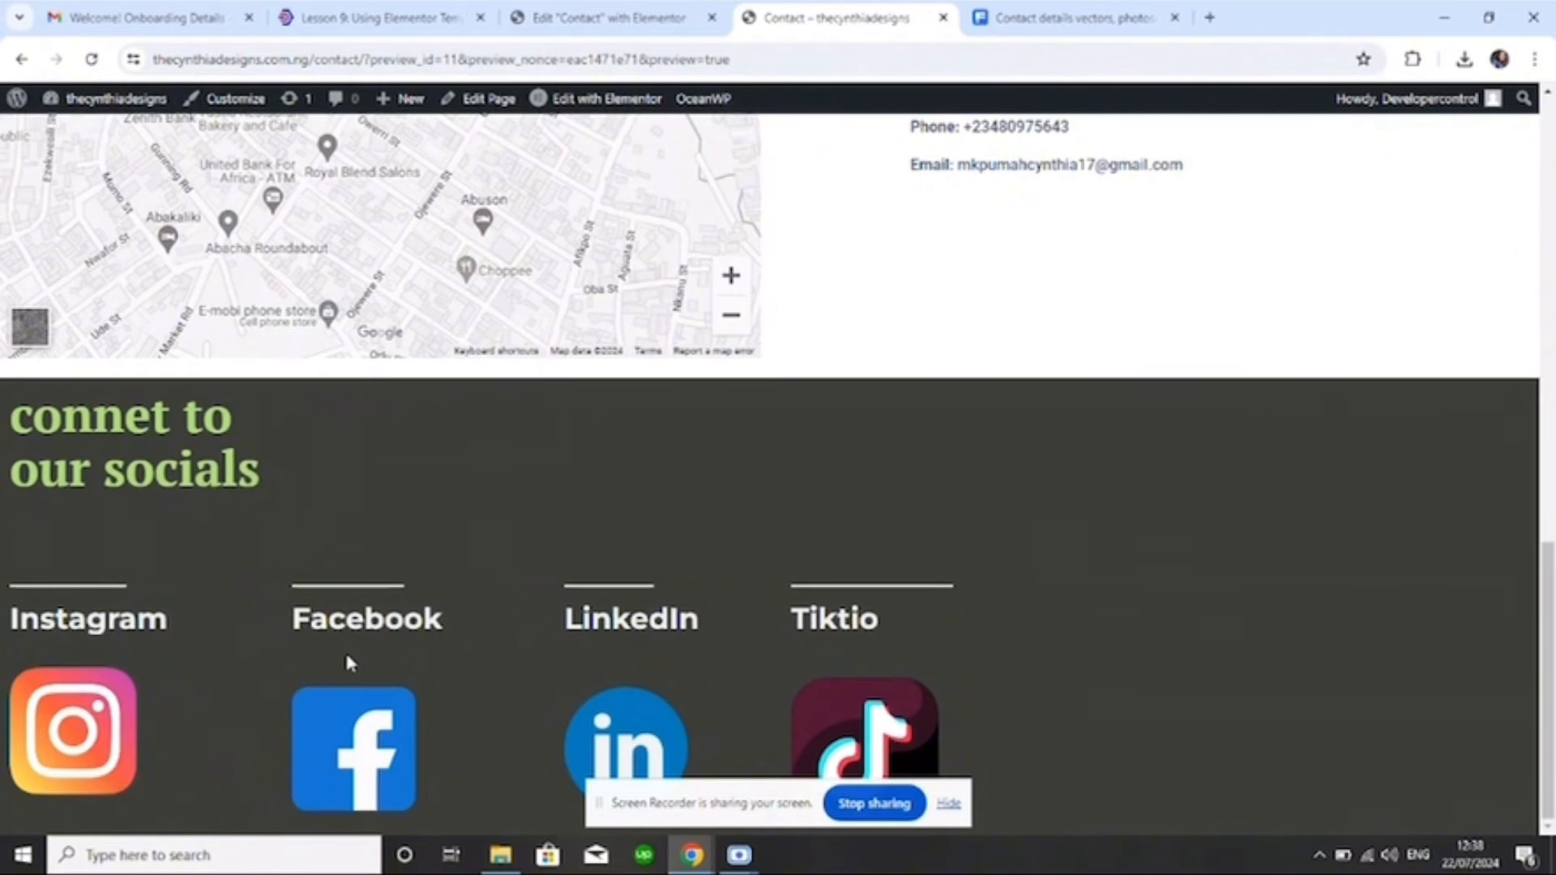
{"action": "left_click", "coordinate": [71, 729]}
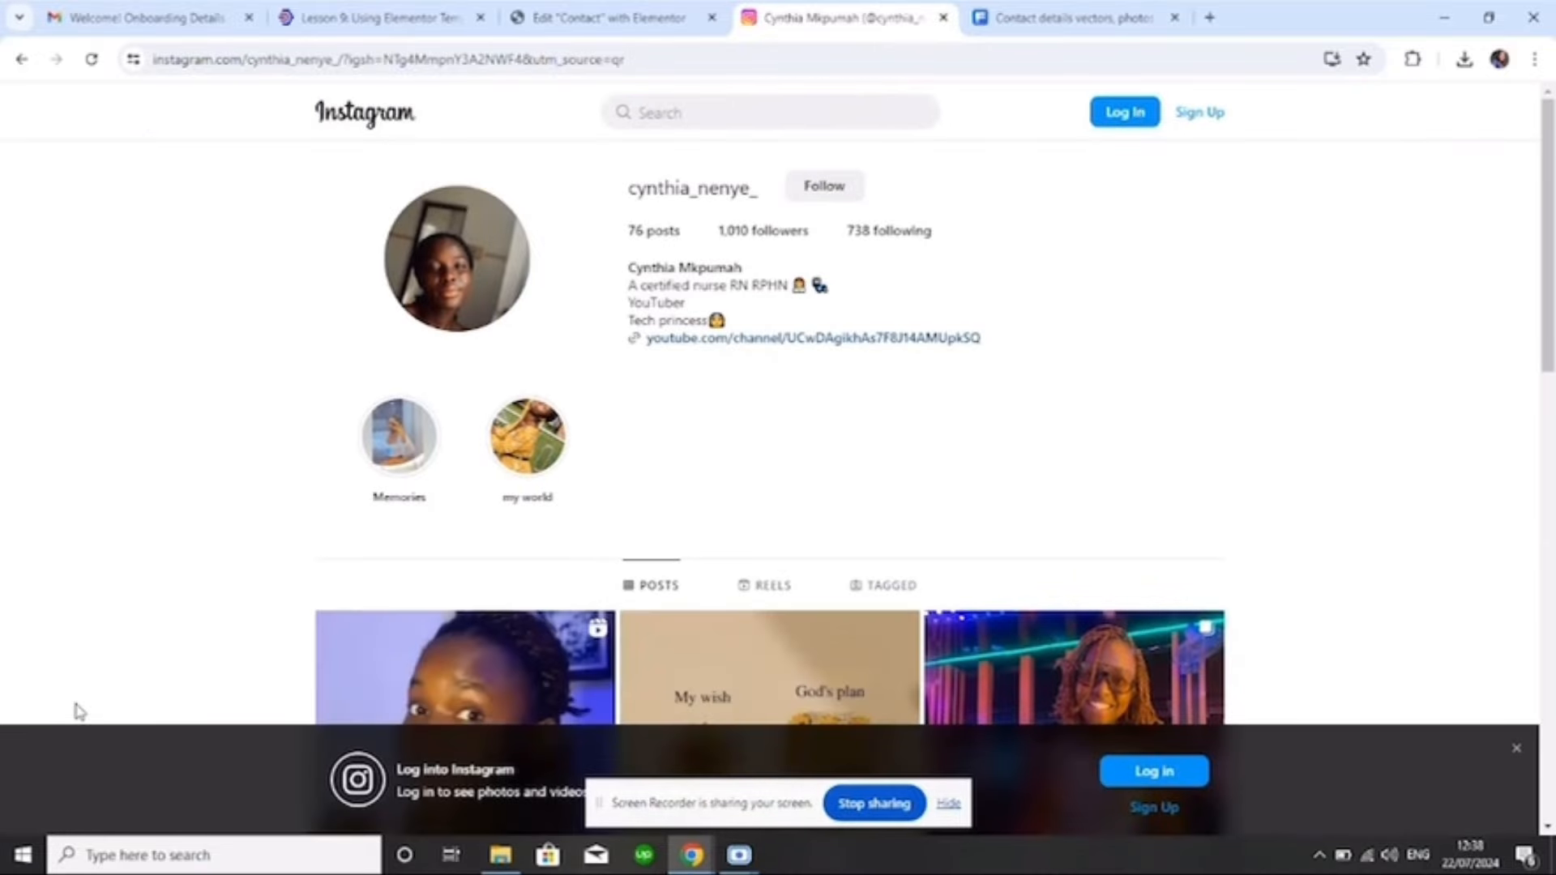
{"action": "left_click", "coordinate": [22, 62]}
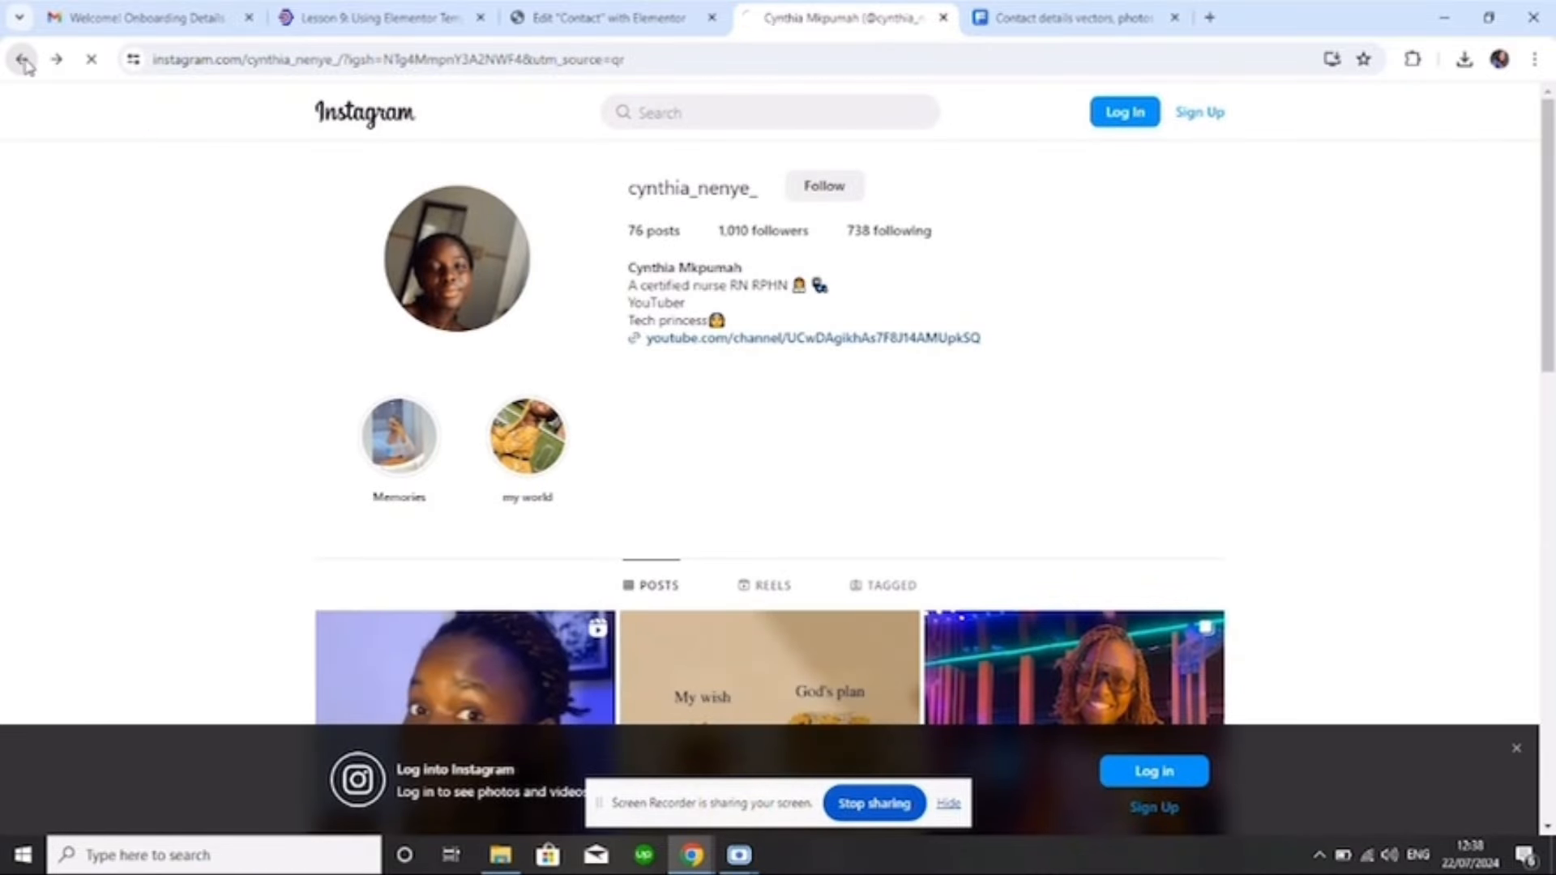
{"action": "left_click", "coordinate": [23, 58]}
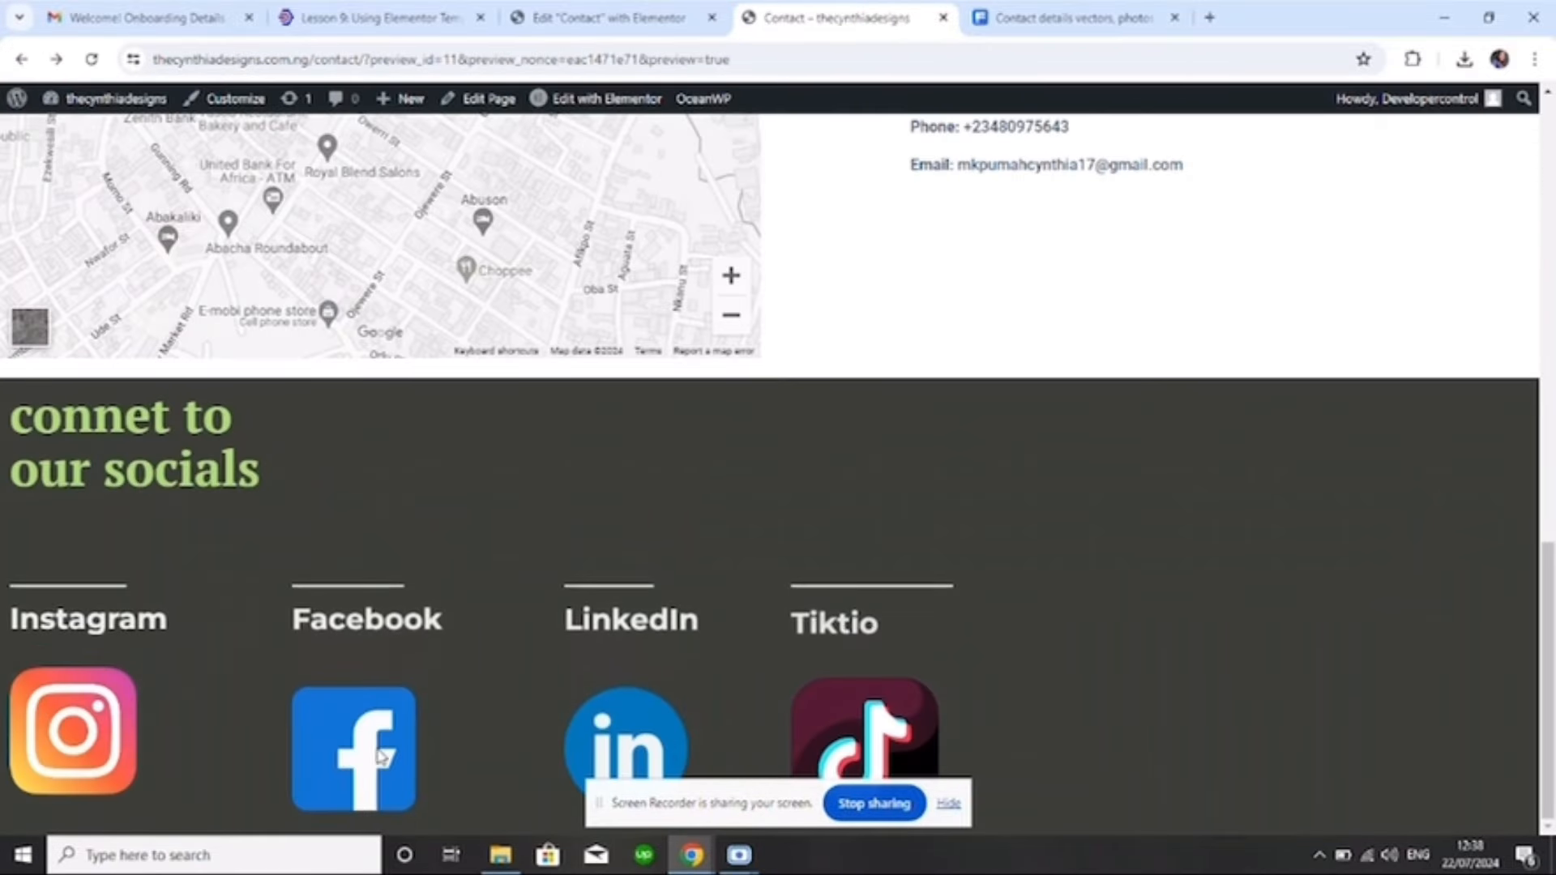
Test the LinkedIn icon link, then browse to the Home and About pages
{"action": "left_click", "coordinate": [625, 749]}
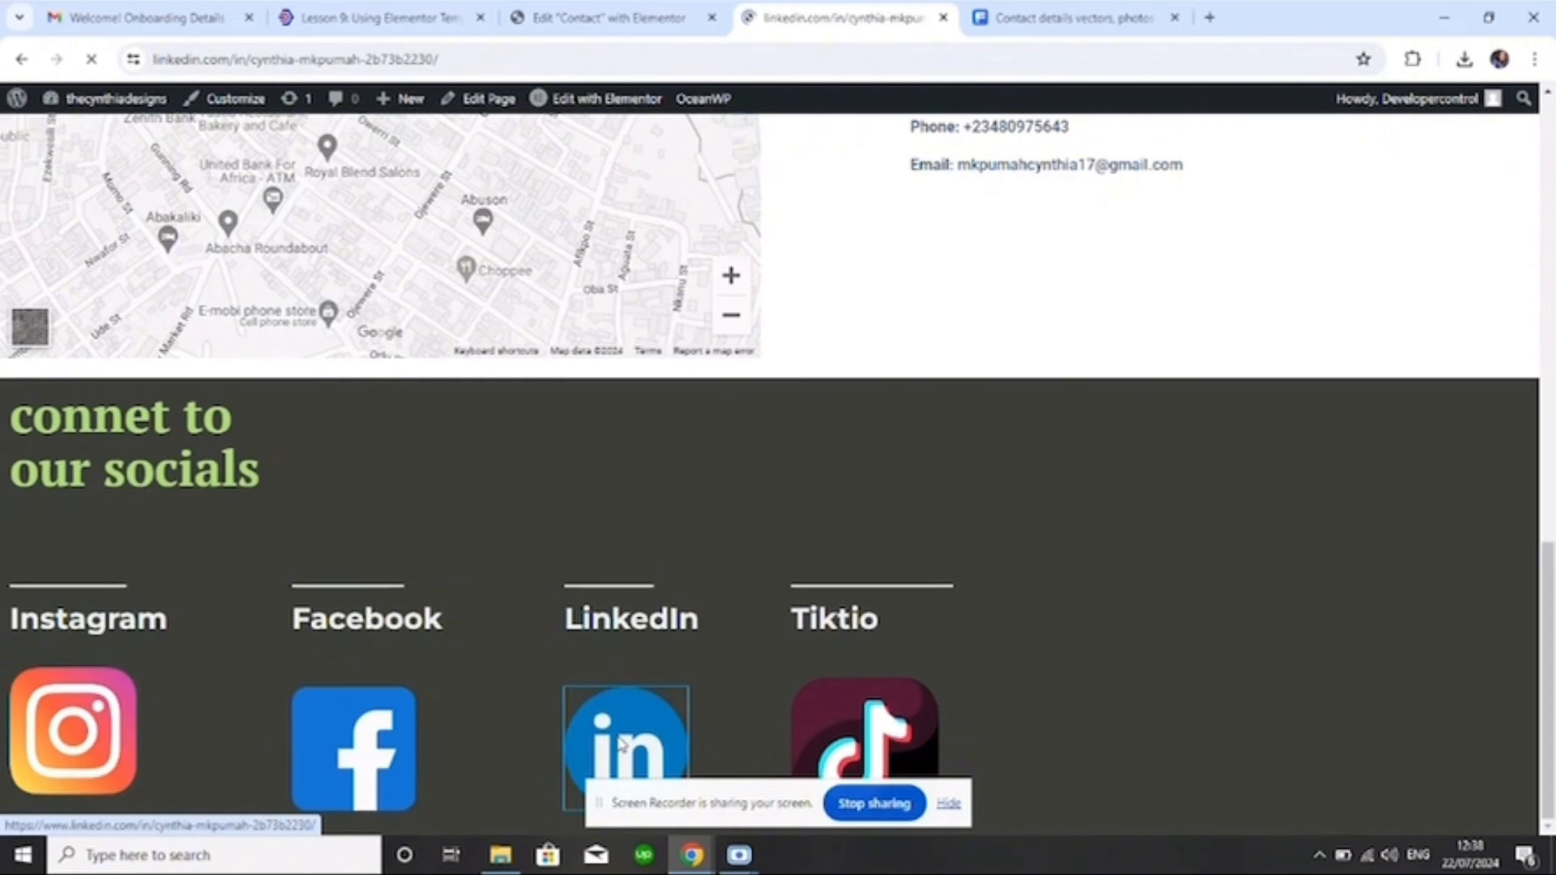
{"action": "left_click", "coordinate": [621, 745]}
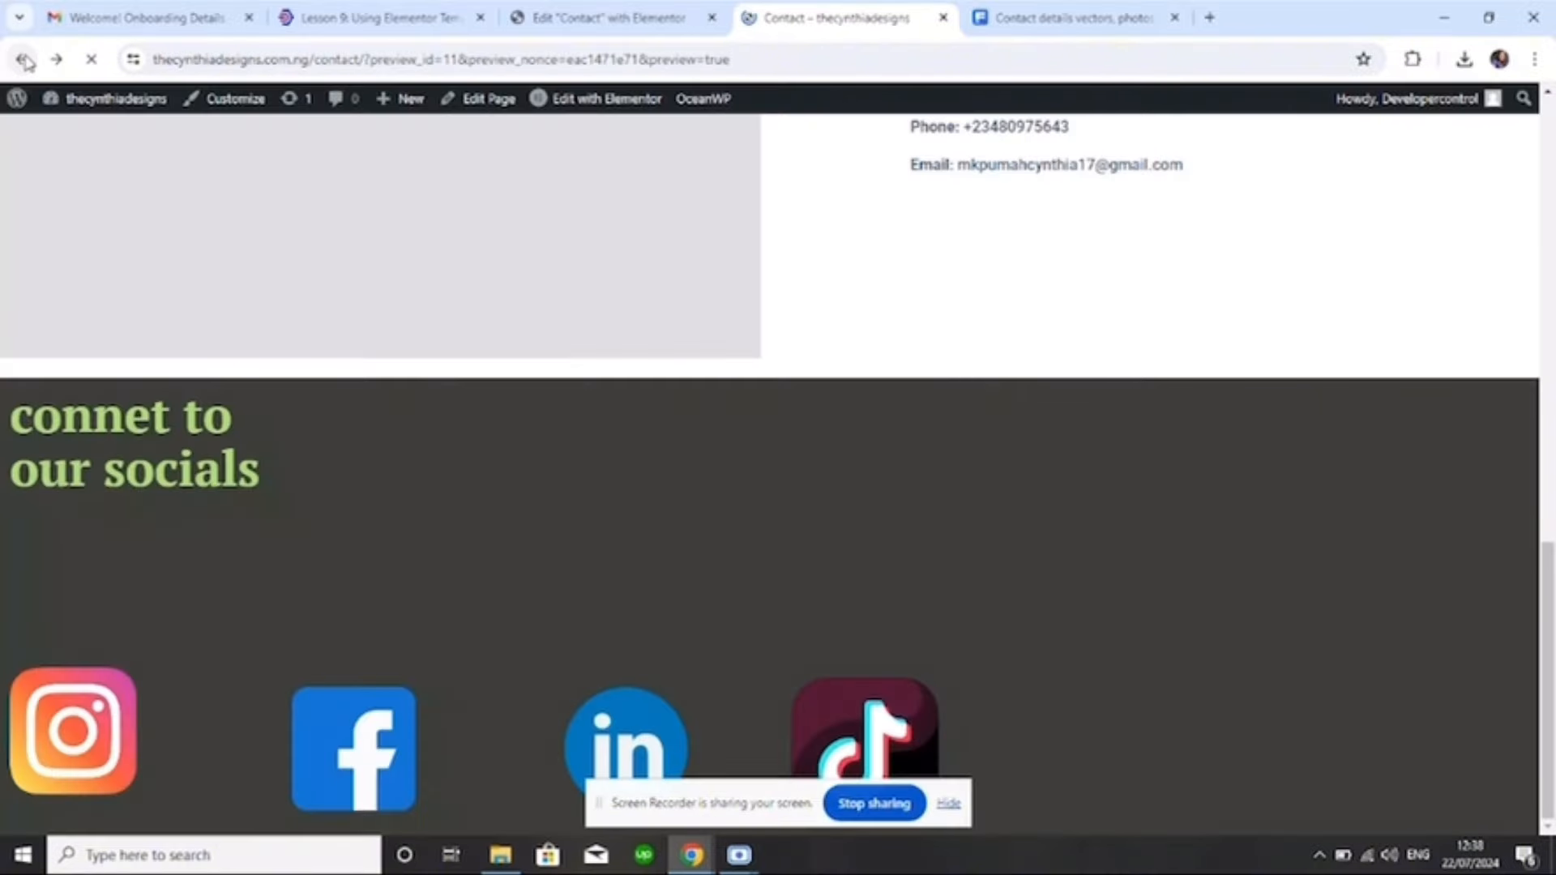
{"action": "left_click", "coordinate": [27, 61]}
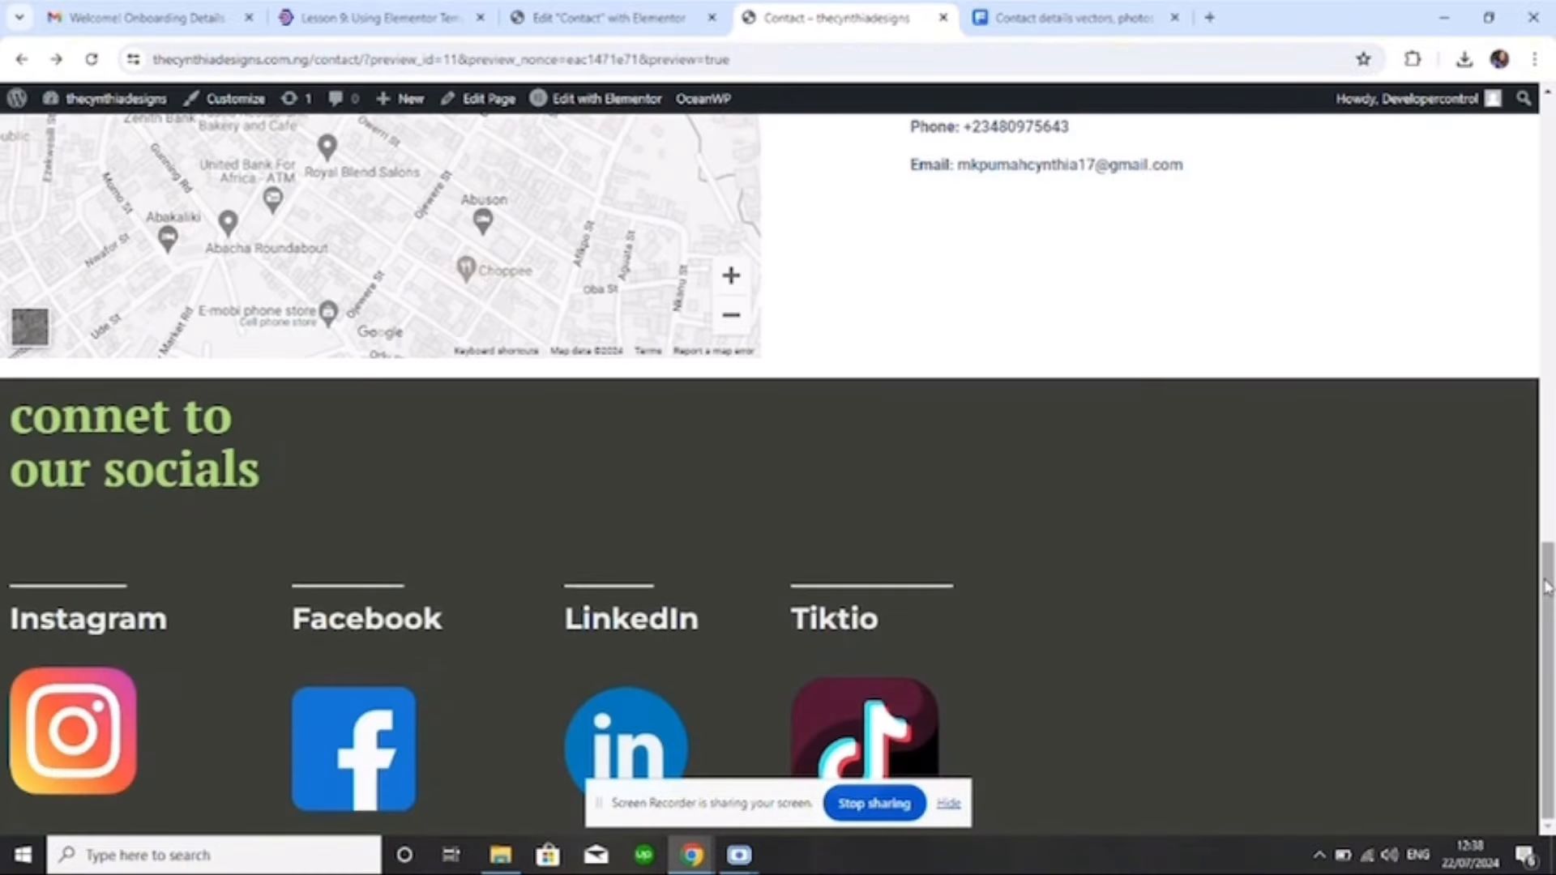
{"action": "scroll", "scroll_direction": "up", "scroll_amount": 3}
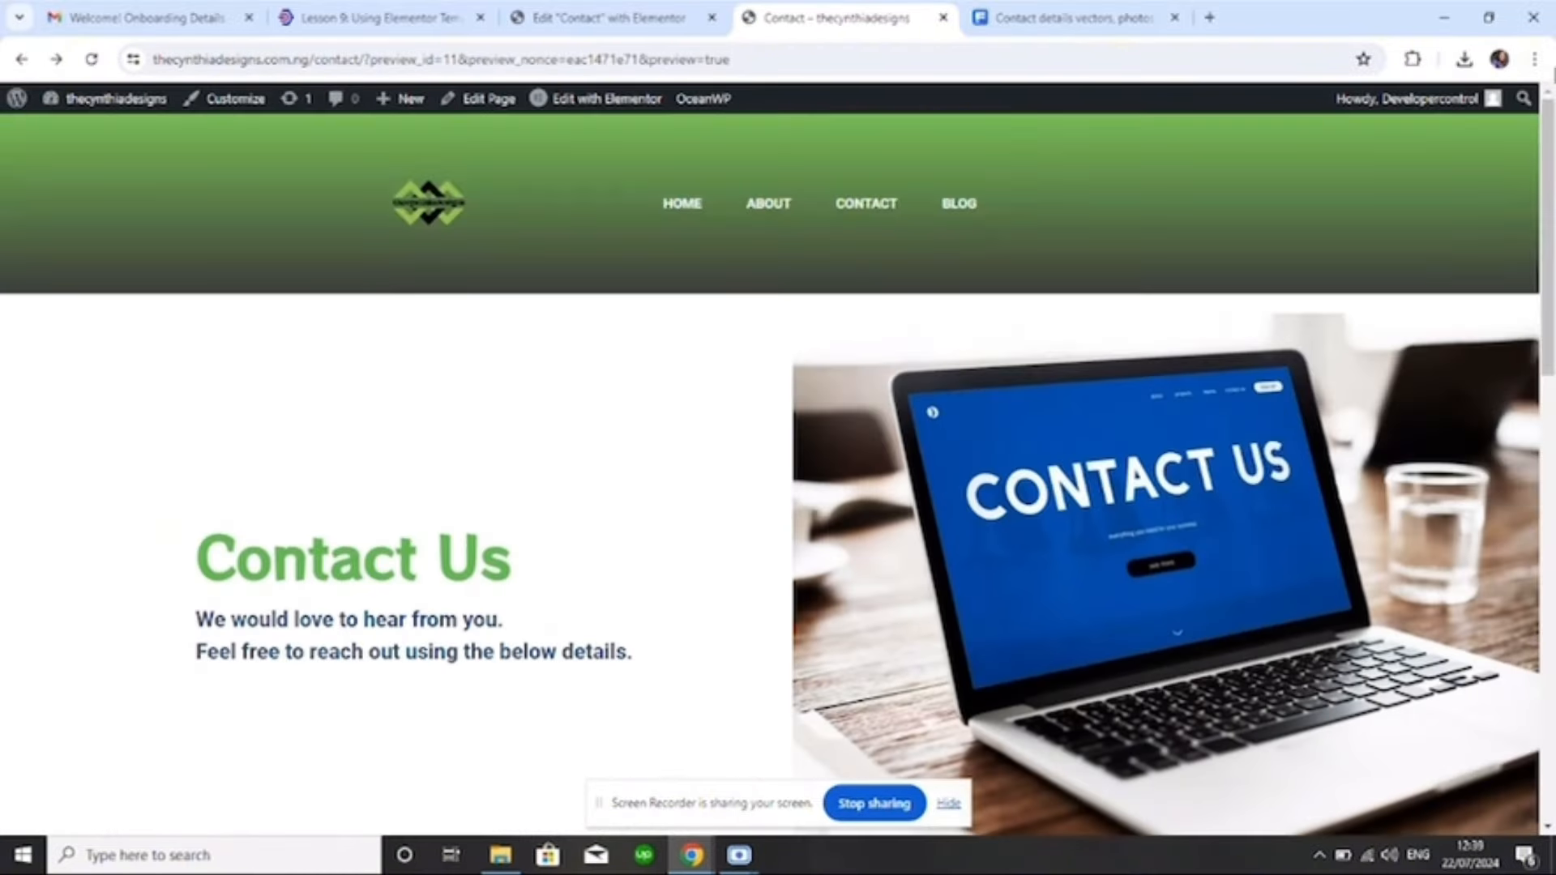
{"action": "left_click", "coordinate": [681, 204]}
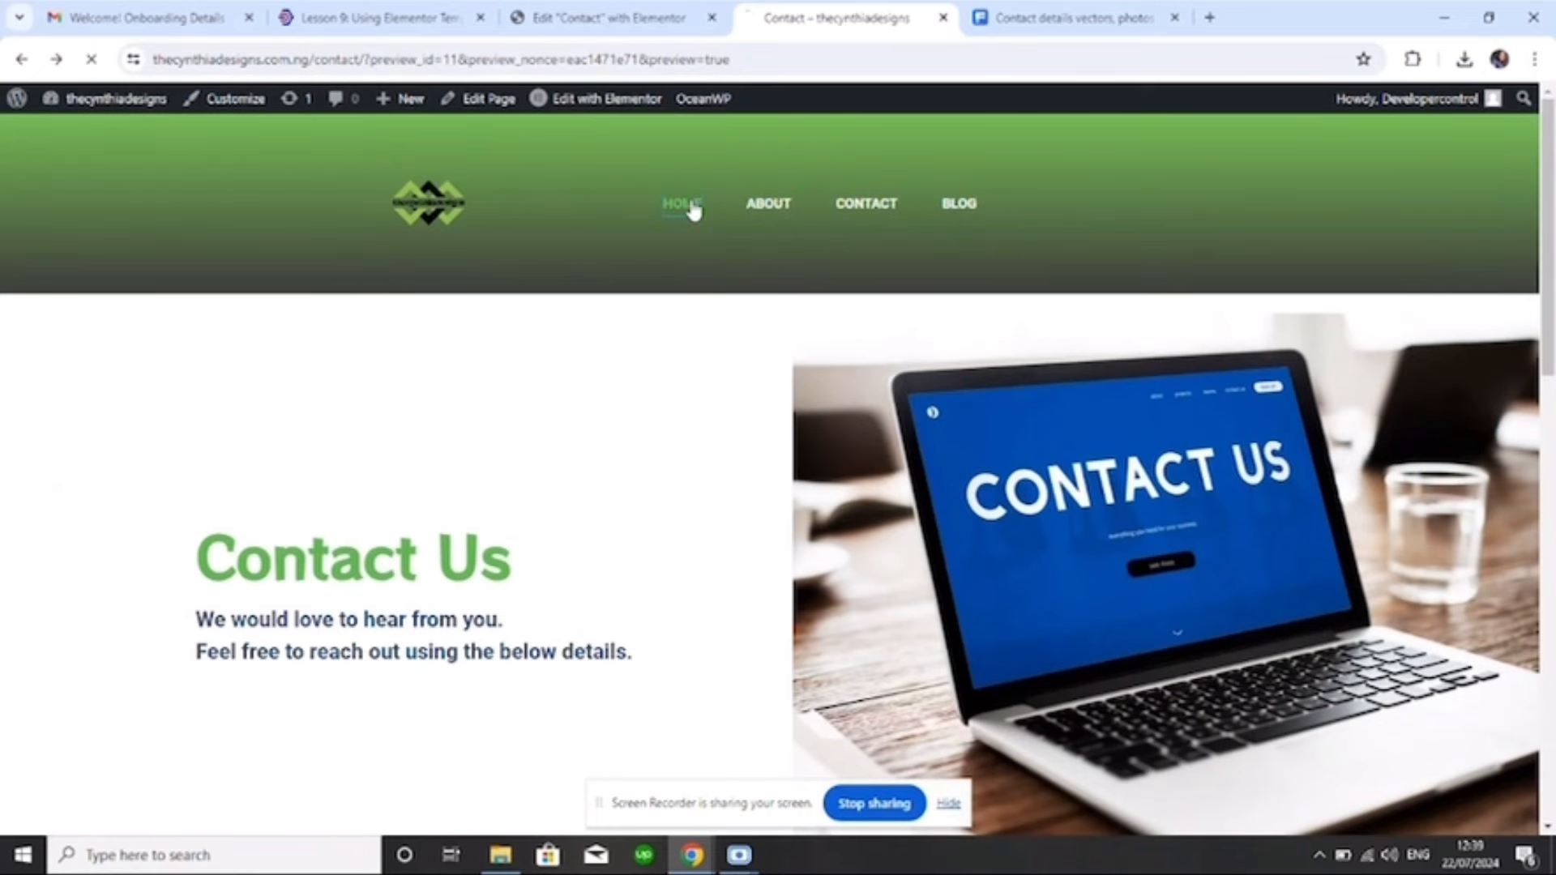
{"action": "left_click", "coordinate": [681, 203]}
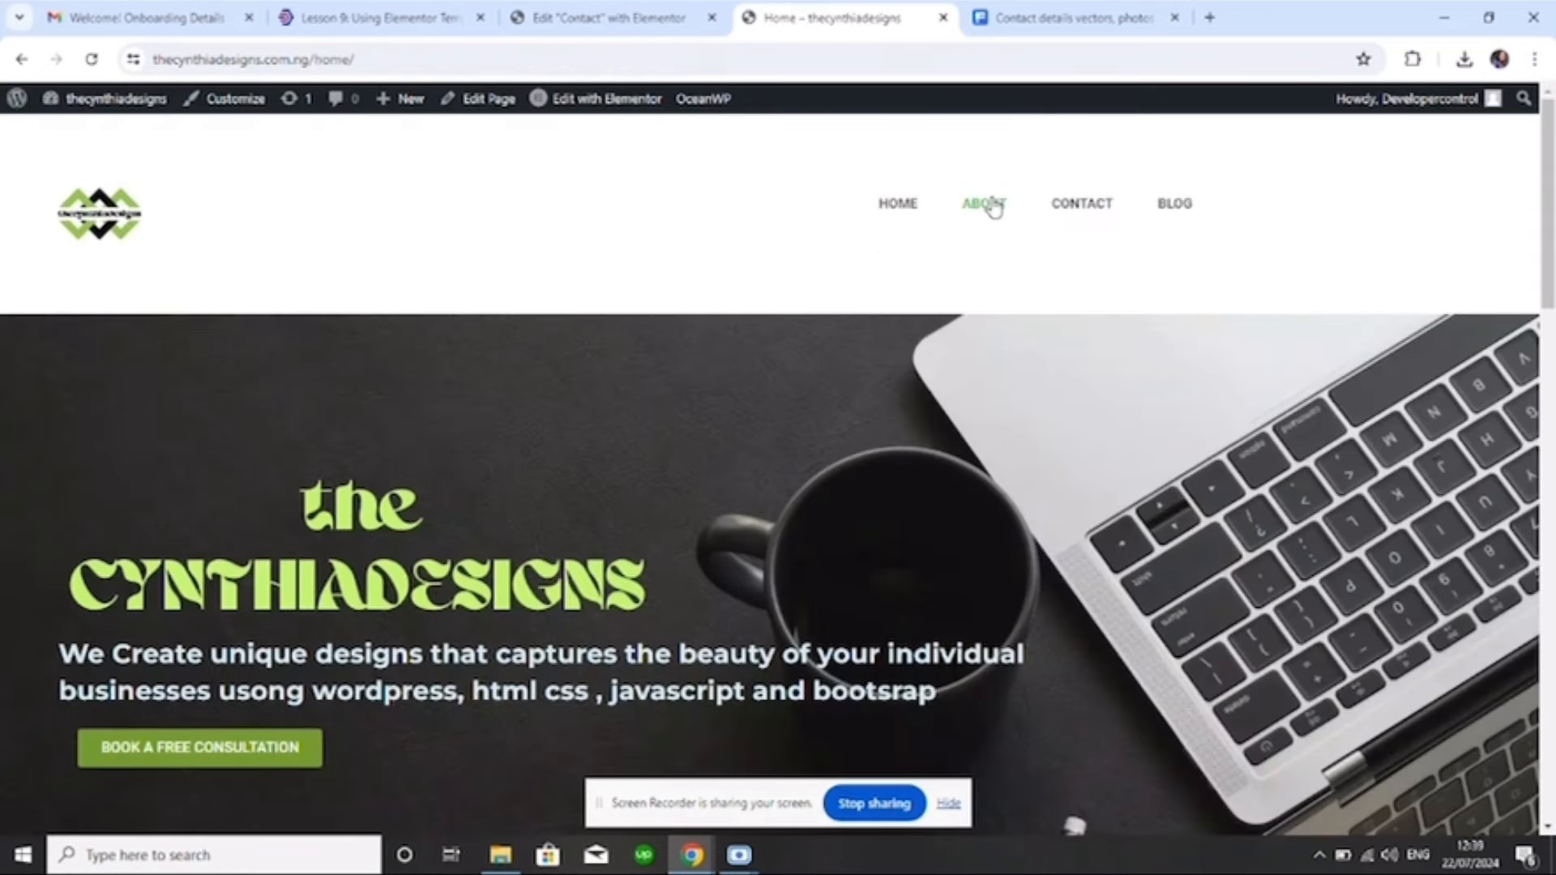
{"action": "left_click", "coordinate": [983, 204]}
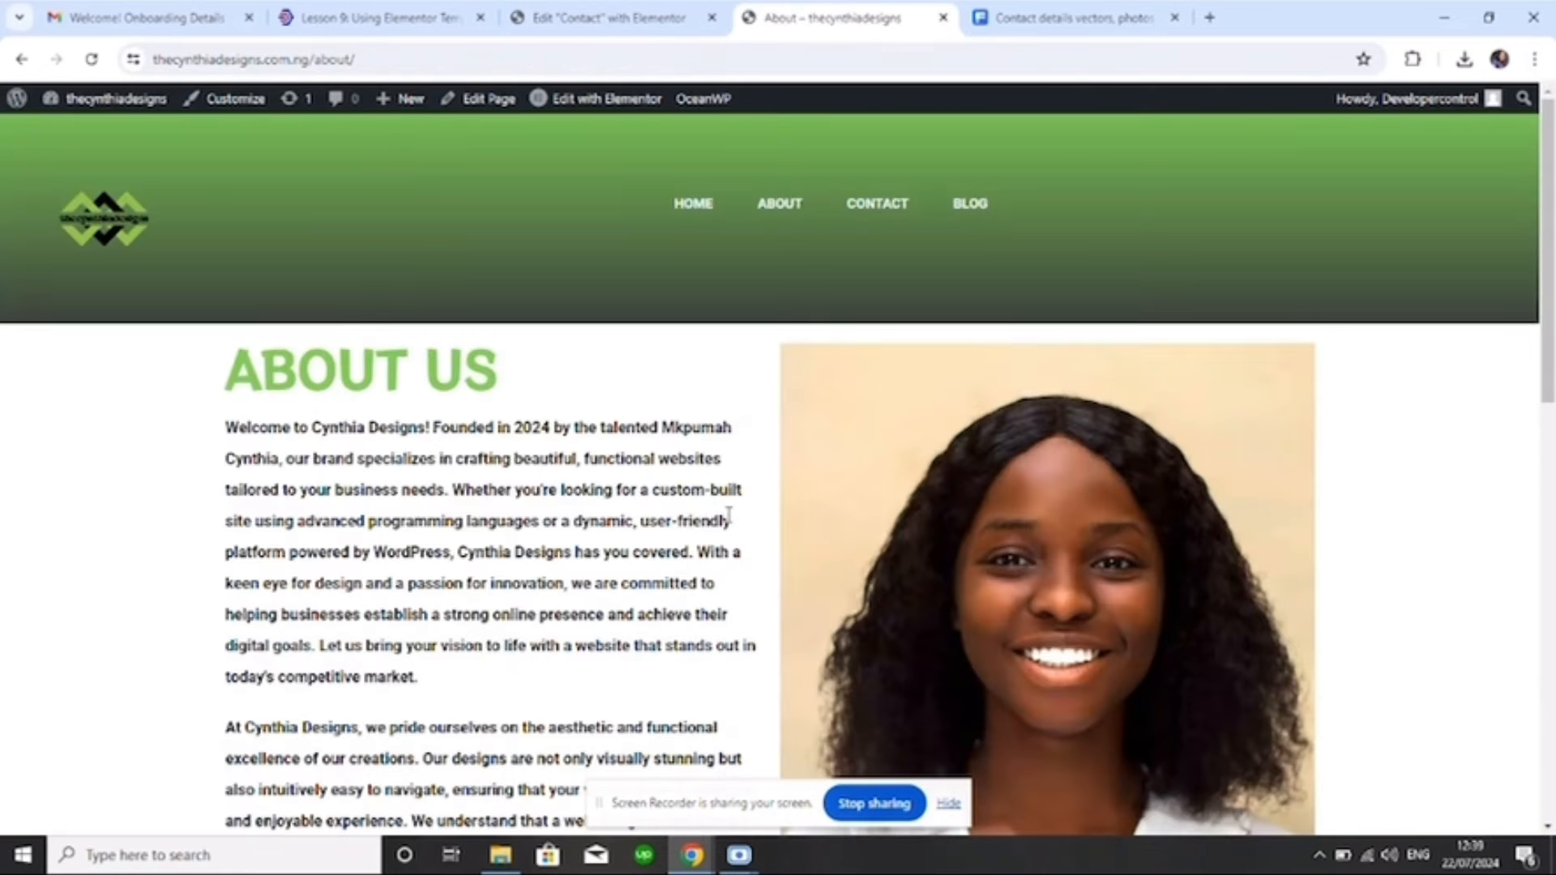